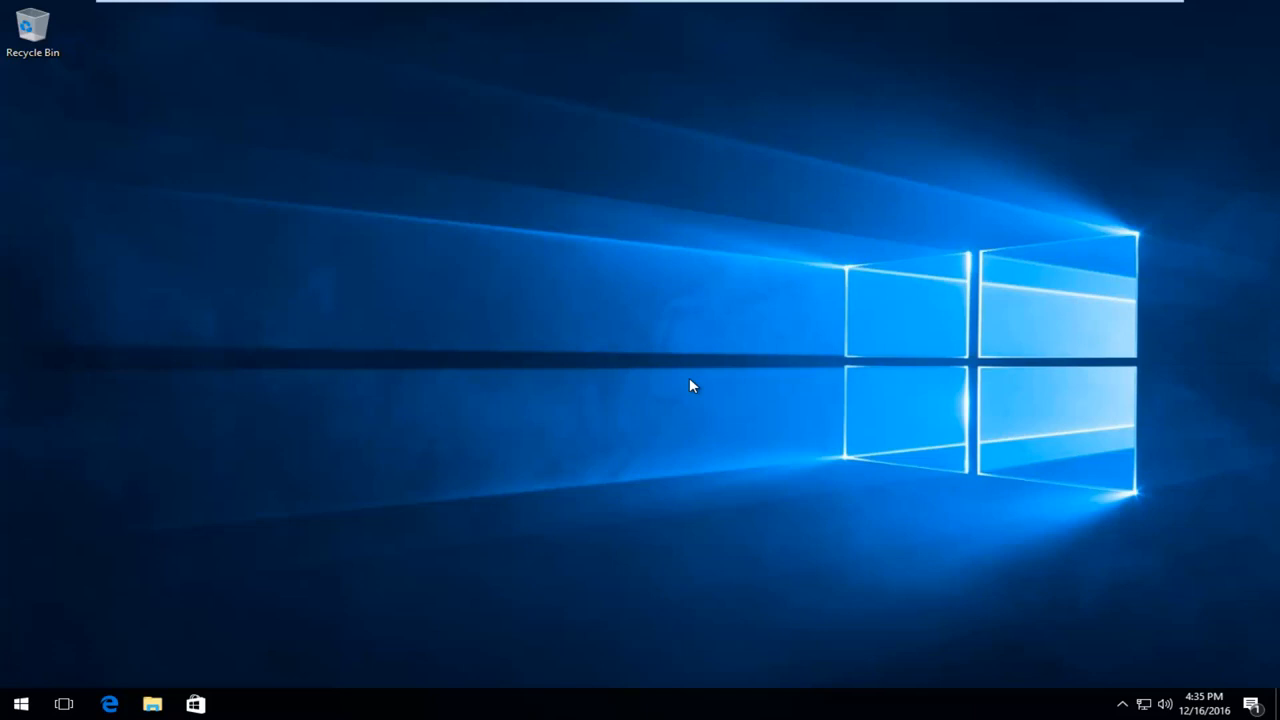
mouse_move(622, 383)
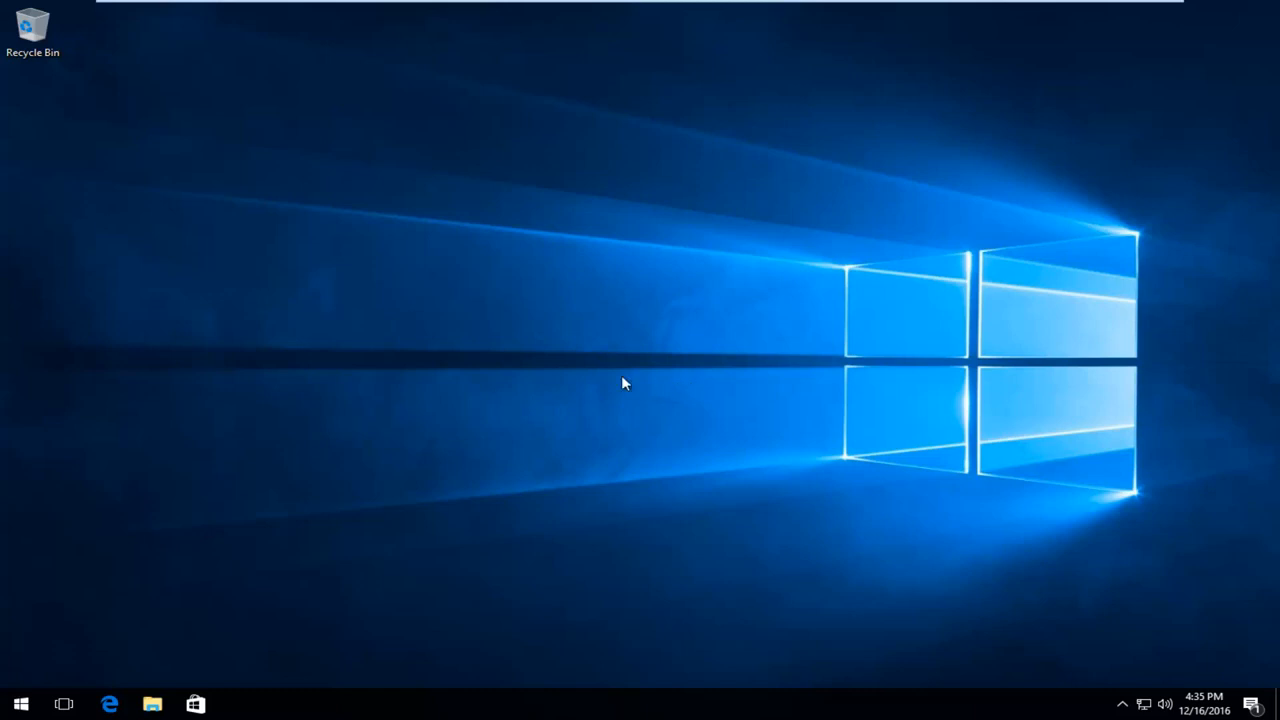
mouse_move(224, 553)
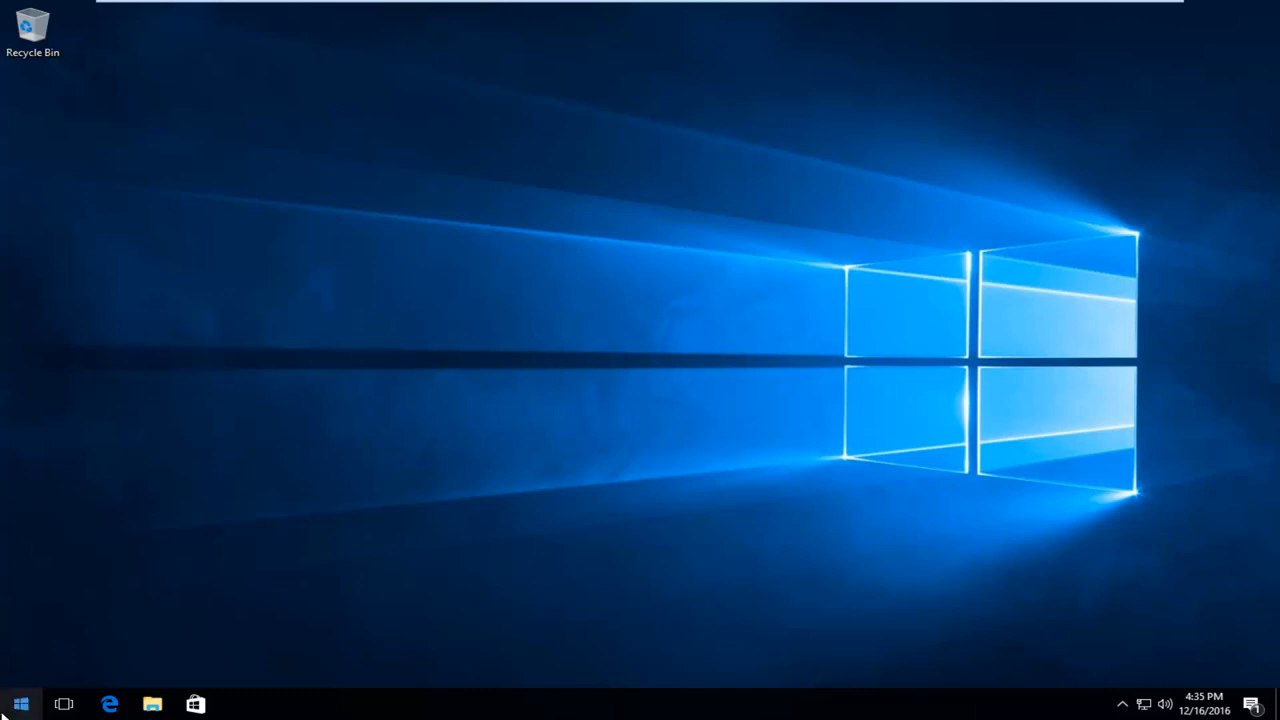
Step: Search the Start menu for 'control panel' and launch the Control Panel result
text(control panel)
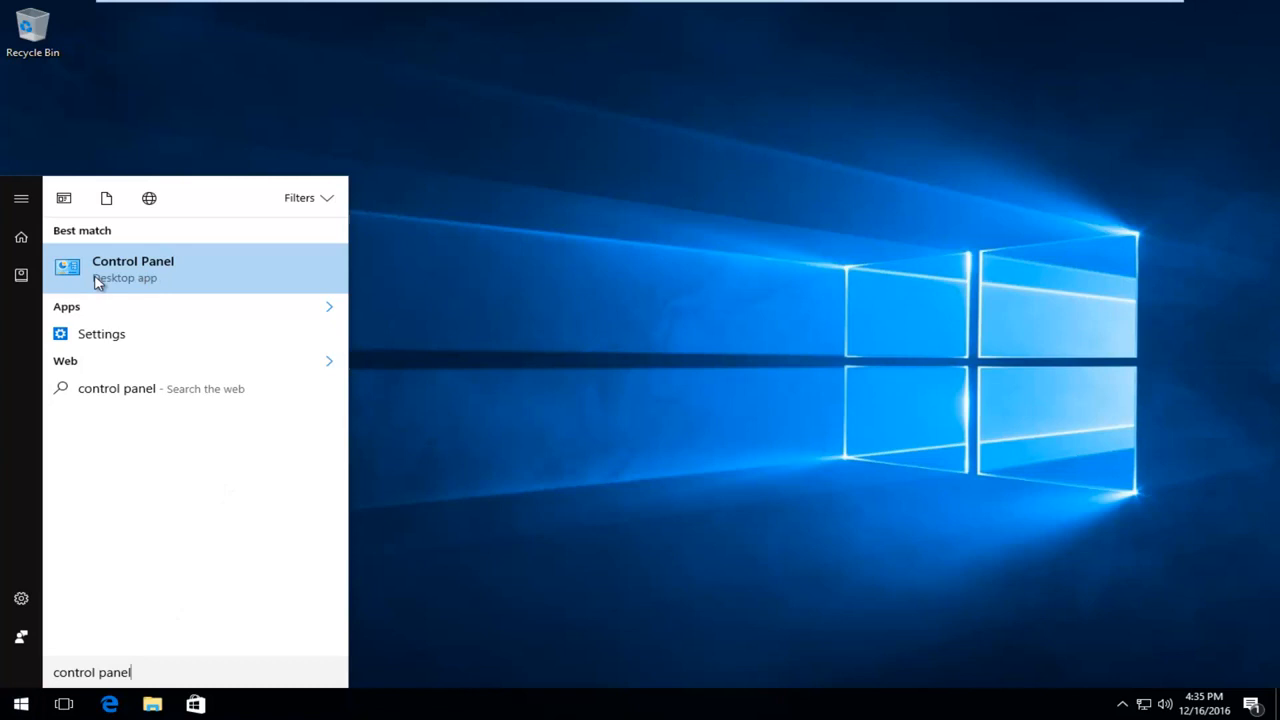
mouse_move(115, 283)
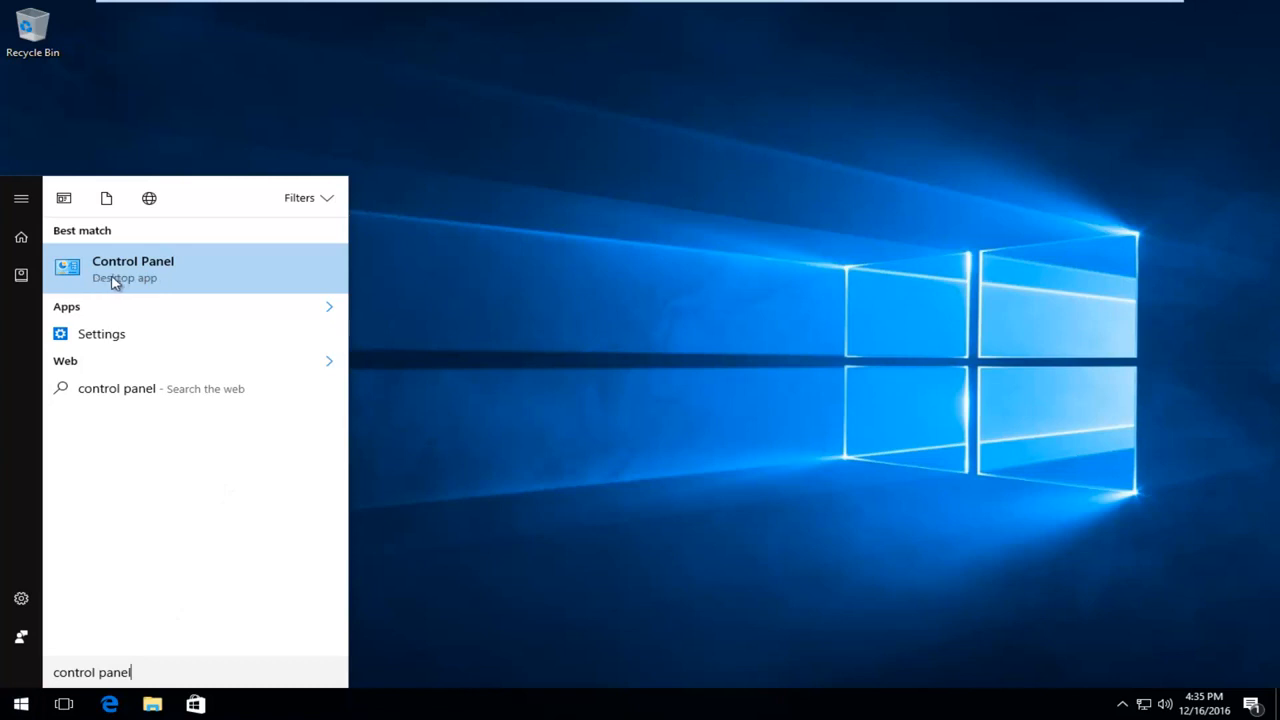
click(133, 268)
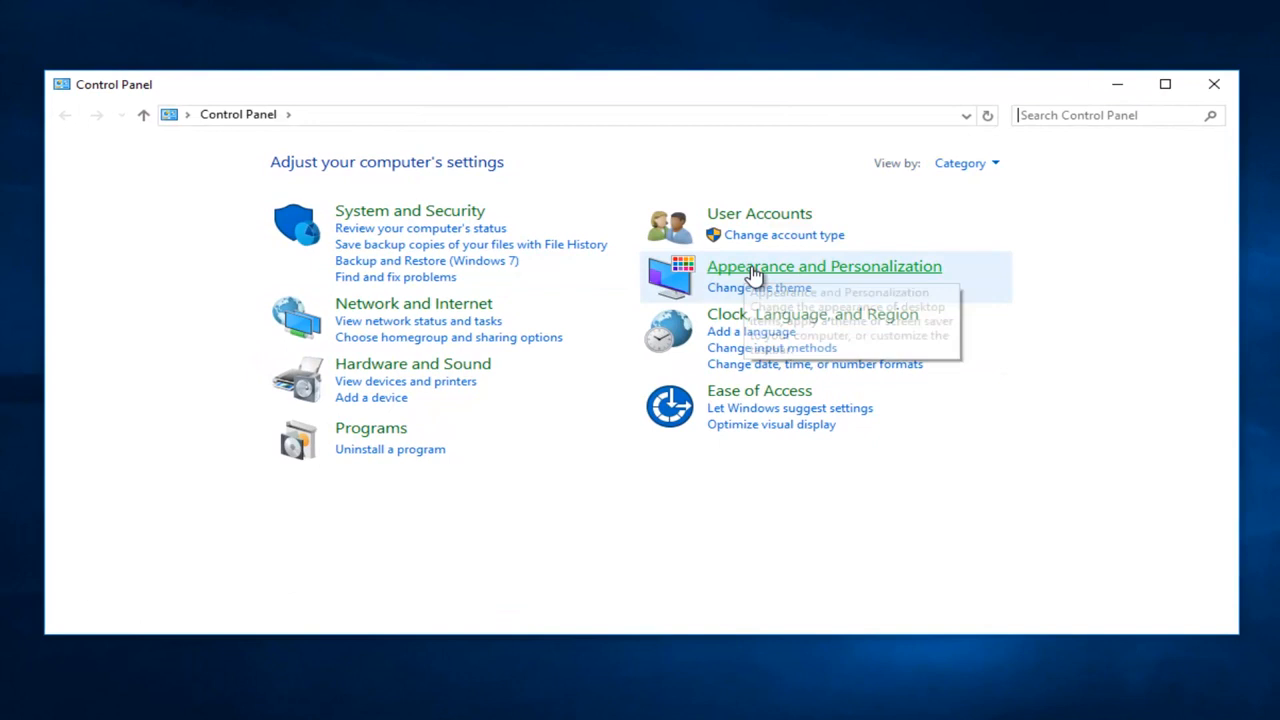
mouse_move(735, 270)
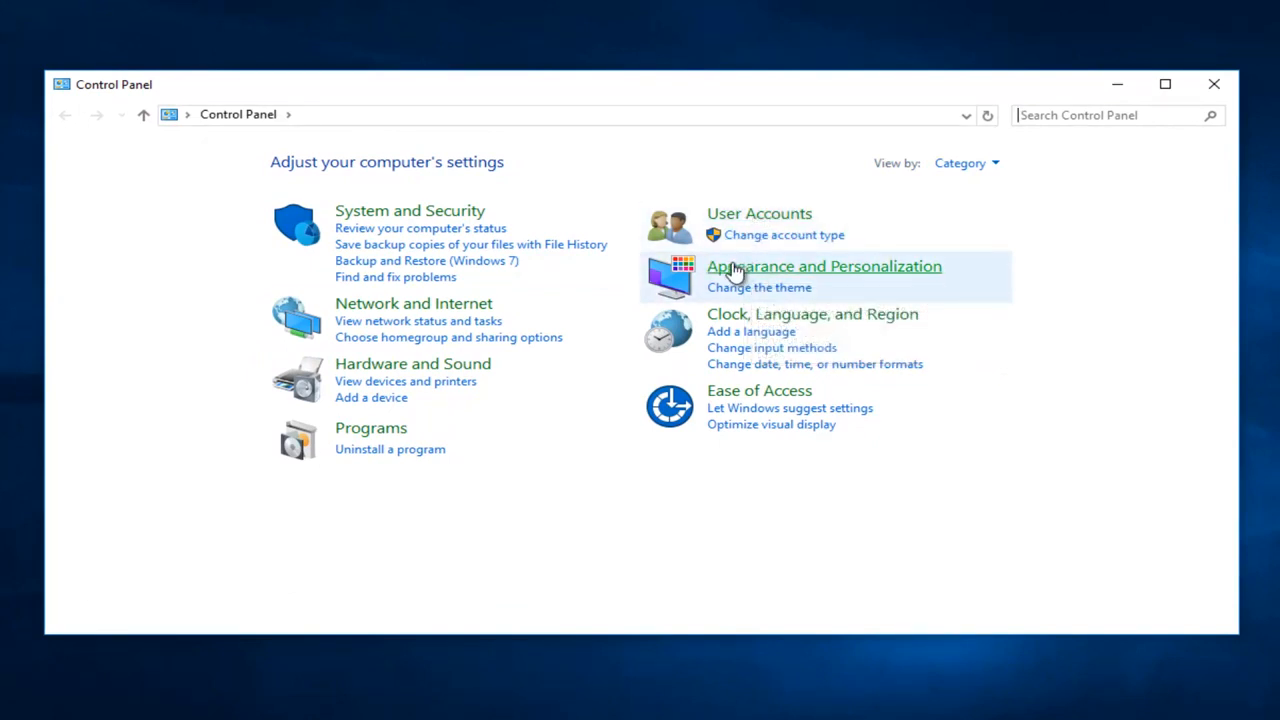
Step: Go through Appearance and Personalization to the Fonts folder of 78 installed fonts
click(824, 266)
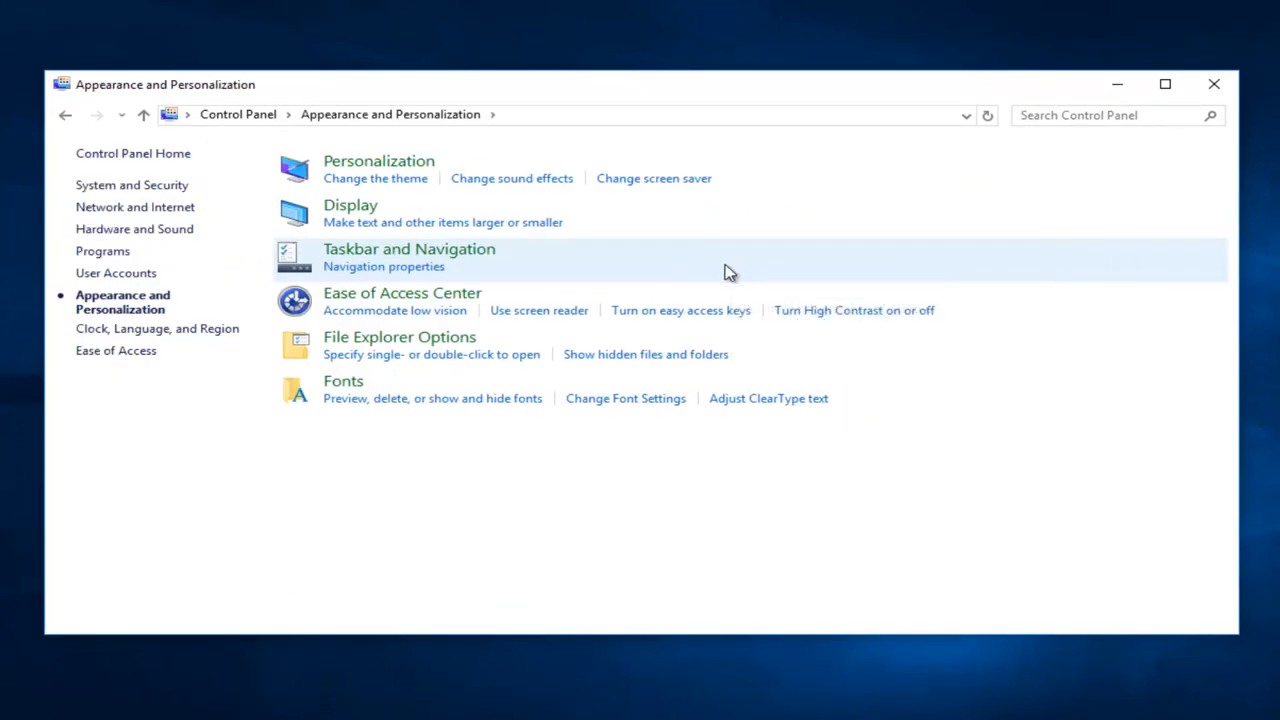
mouse_move(295, 195)
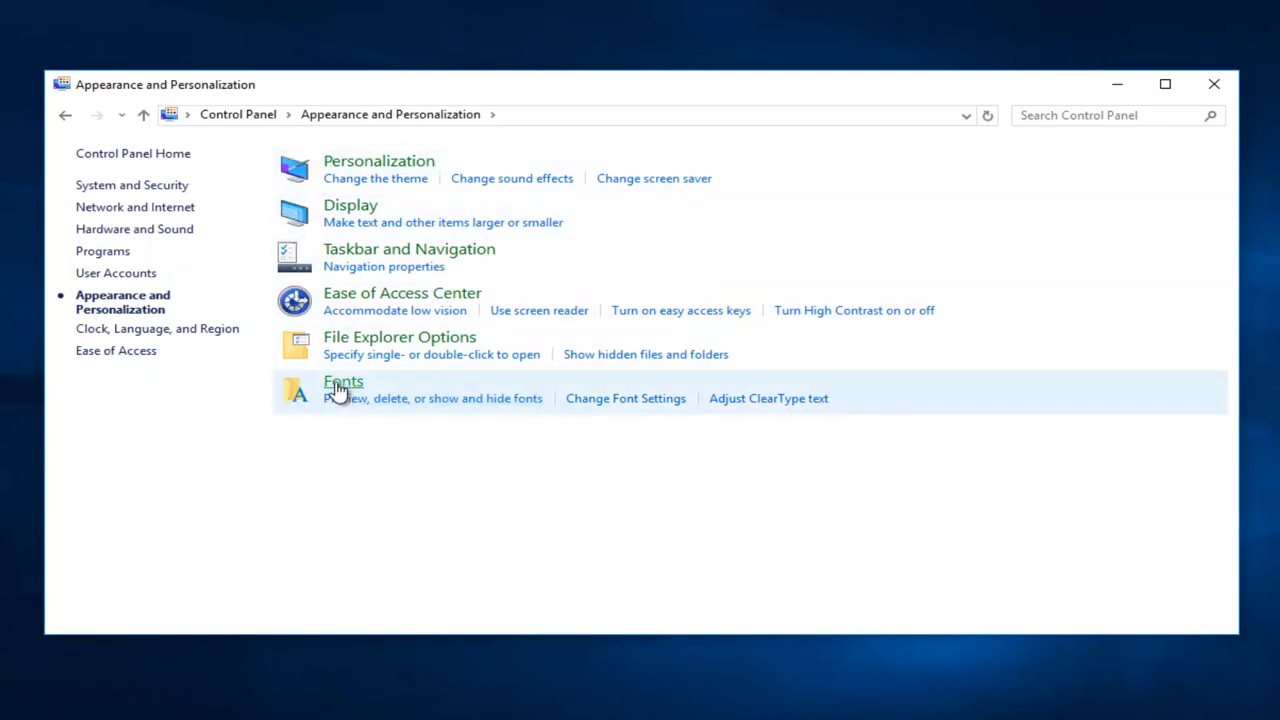
mouse_move(343, 390)
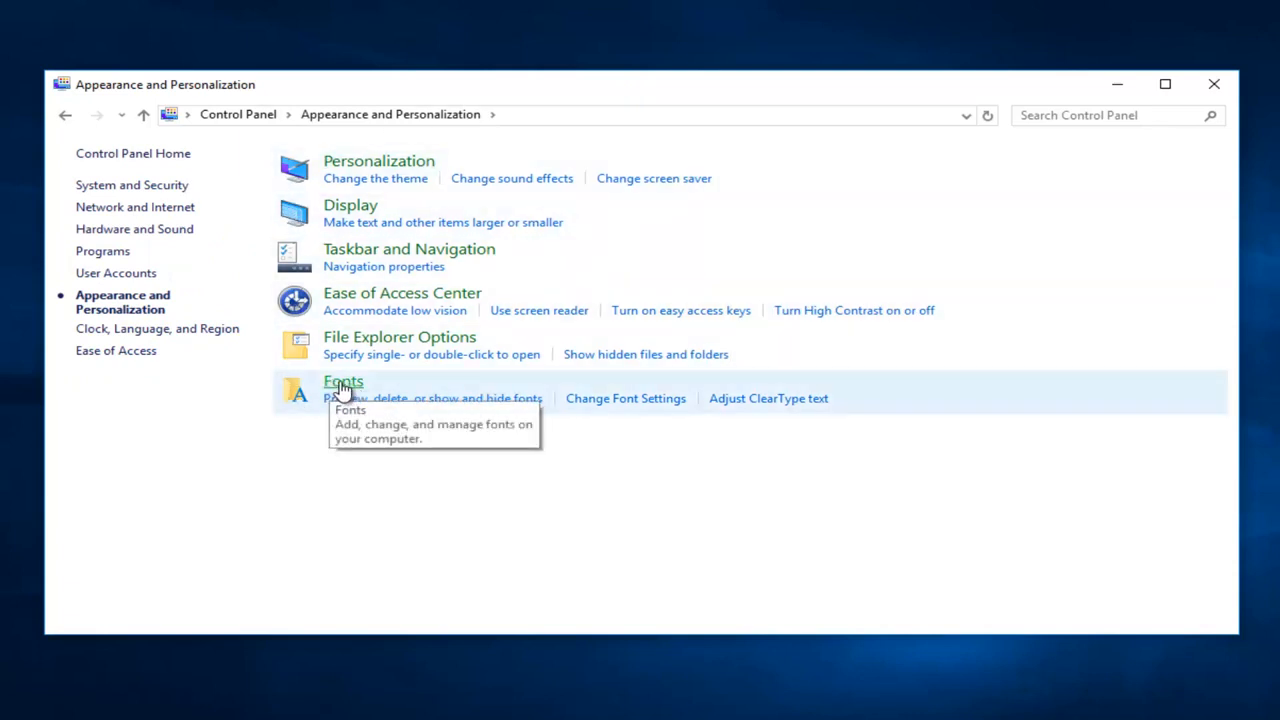
click(343, 381)
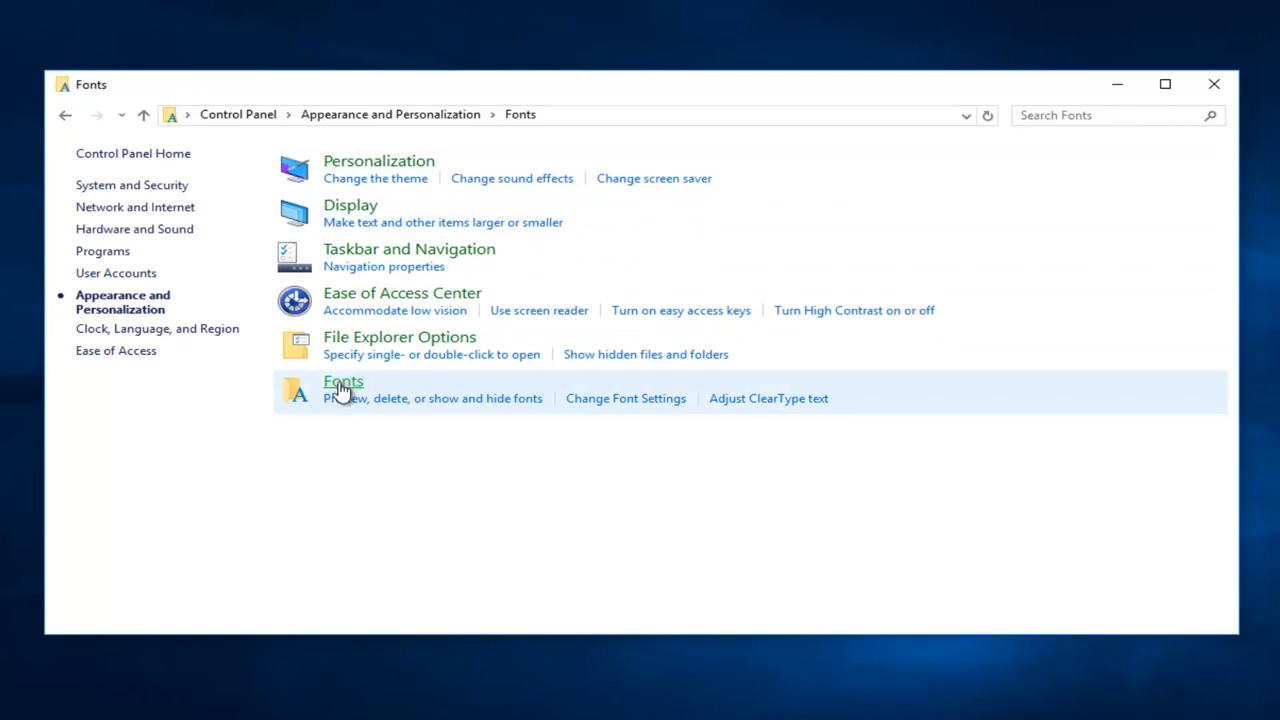
click(343, 381)
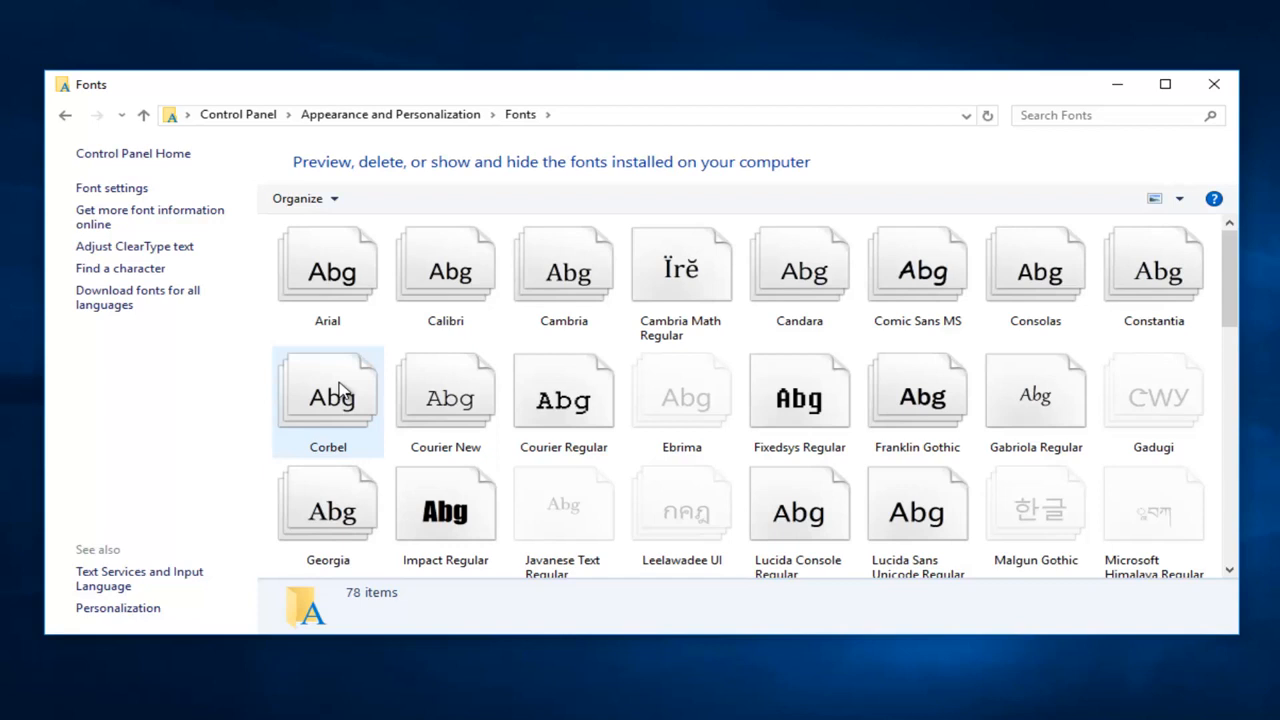
mouse_move(312, 357)
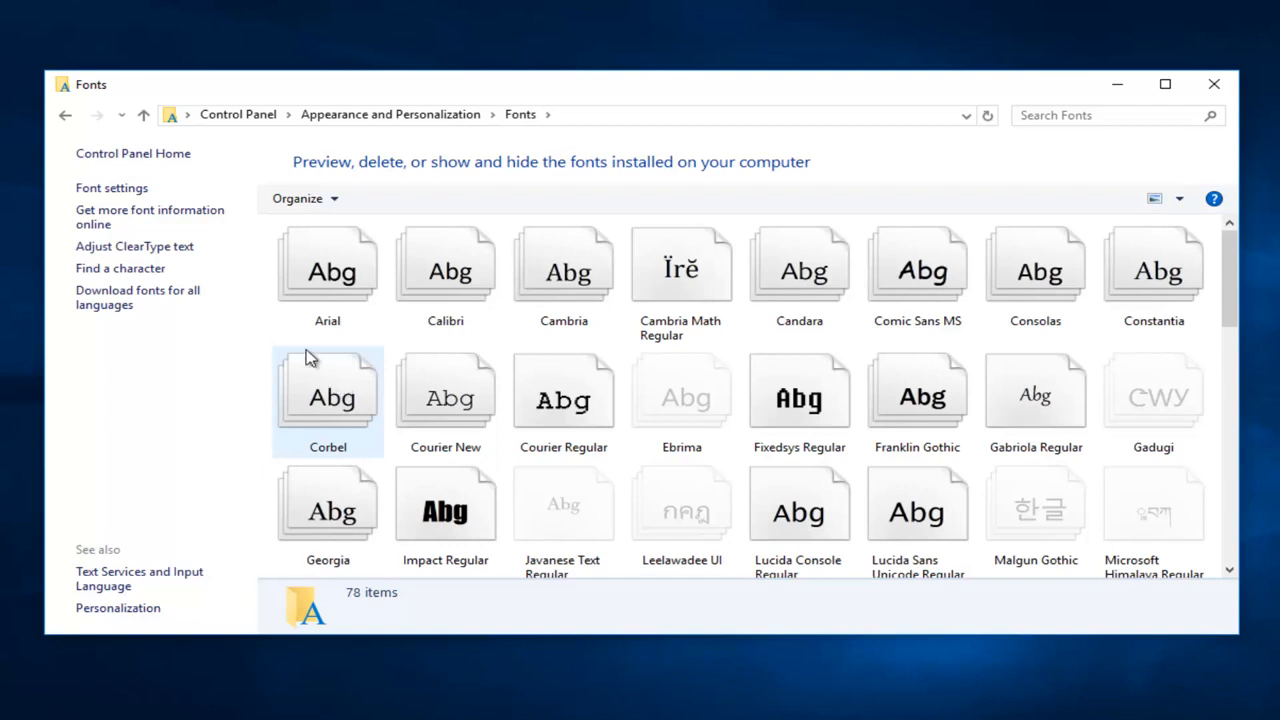
mouse_move(134, 246)
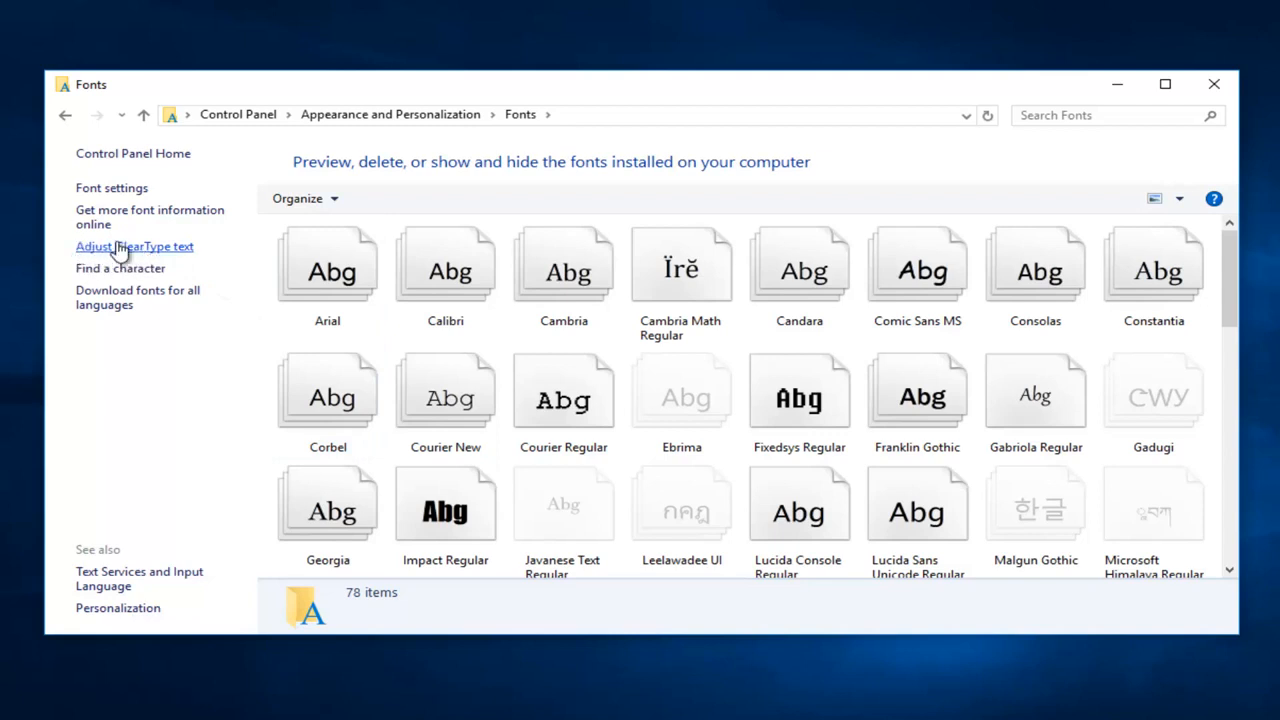
mouse_move(155, 258)
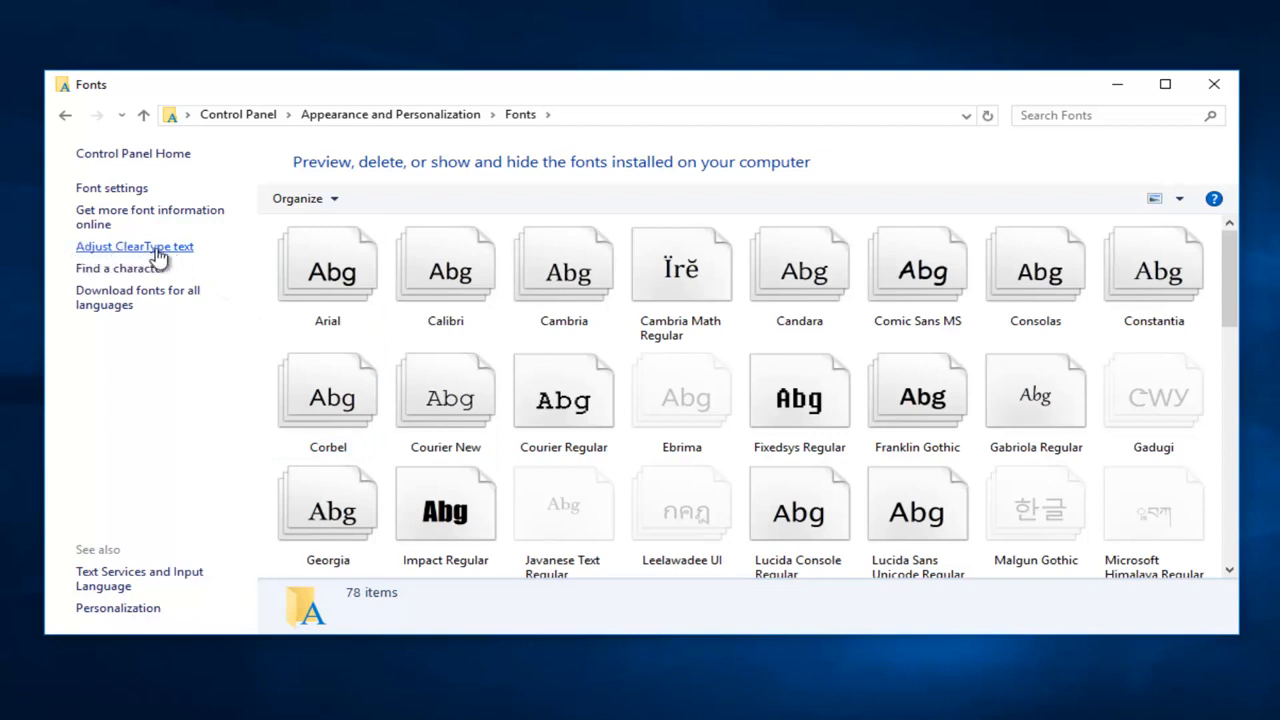
mouse_move(120, 268)
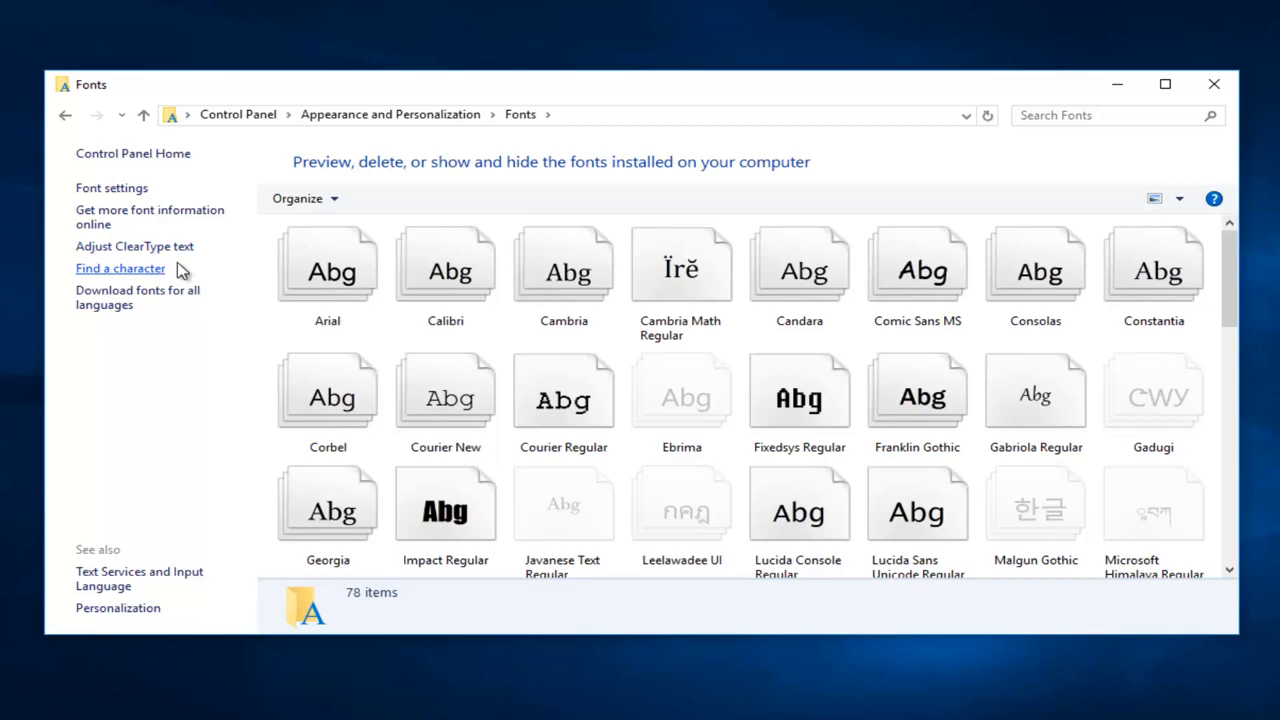
click(134, 246)
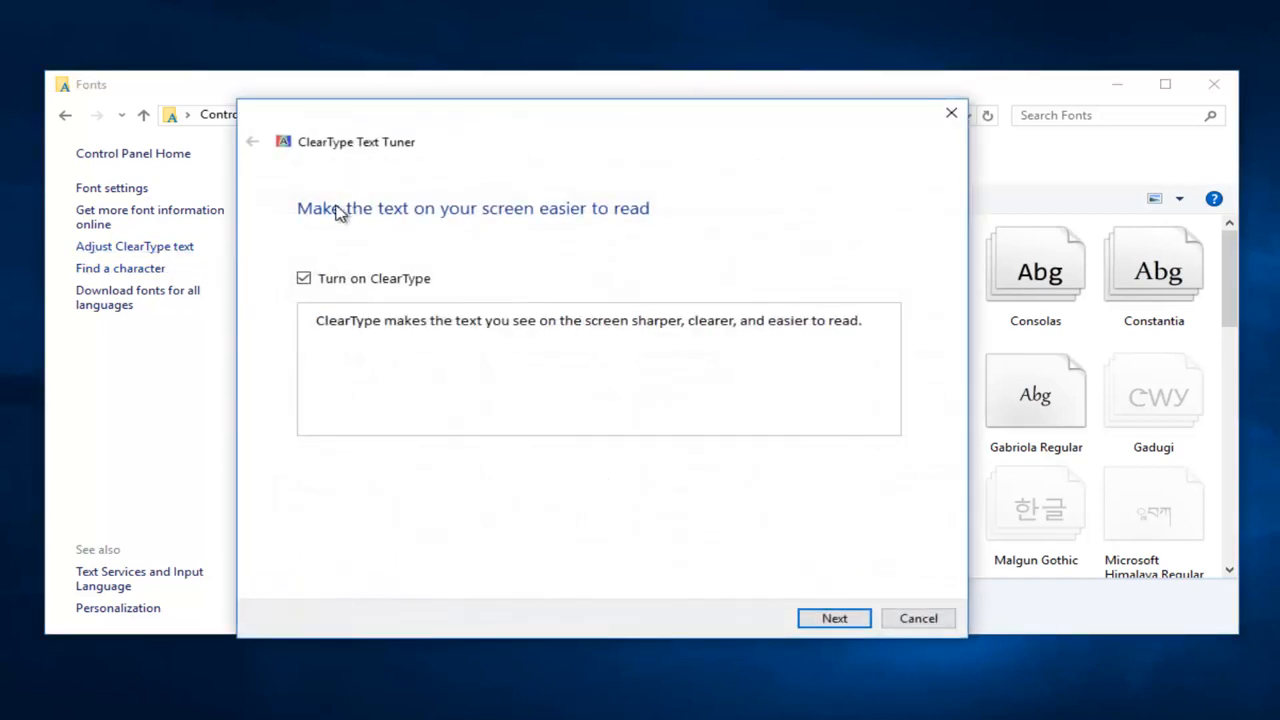
mouse_move(477, 224)
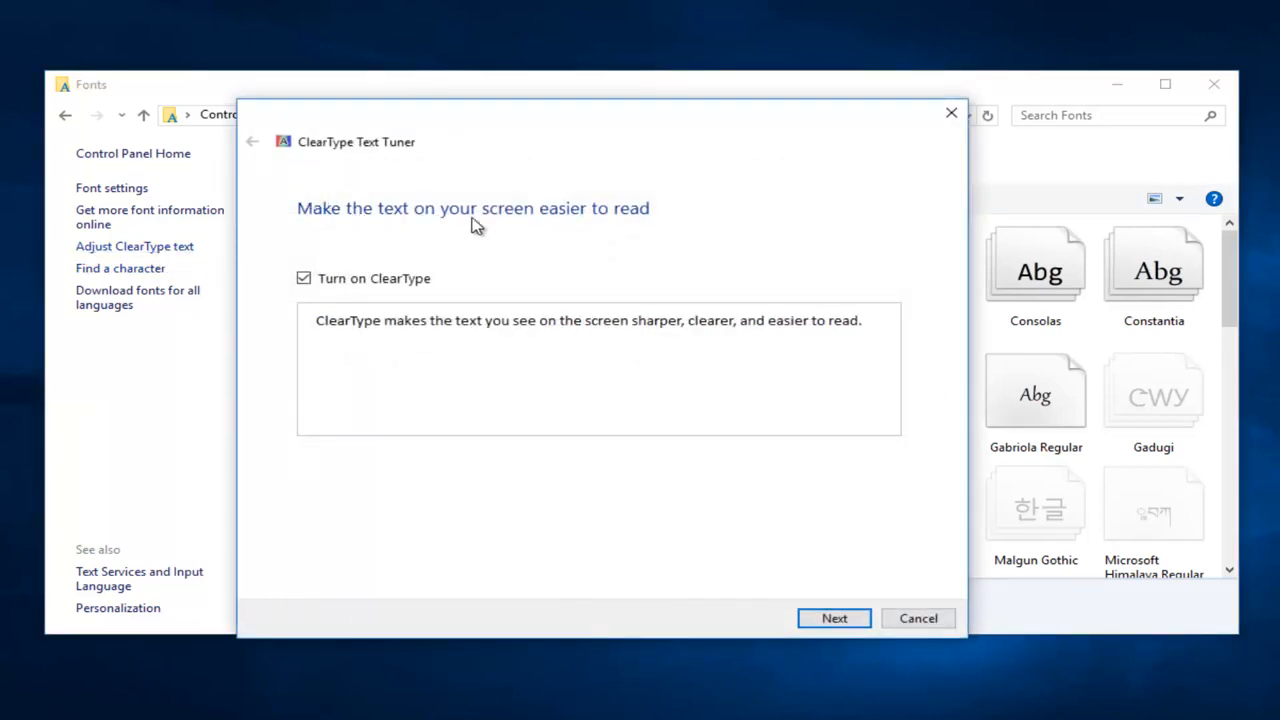
mouse_move(525, 243)
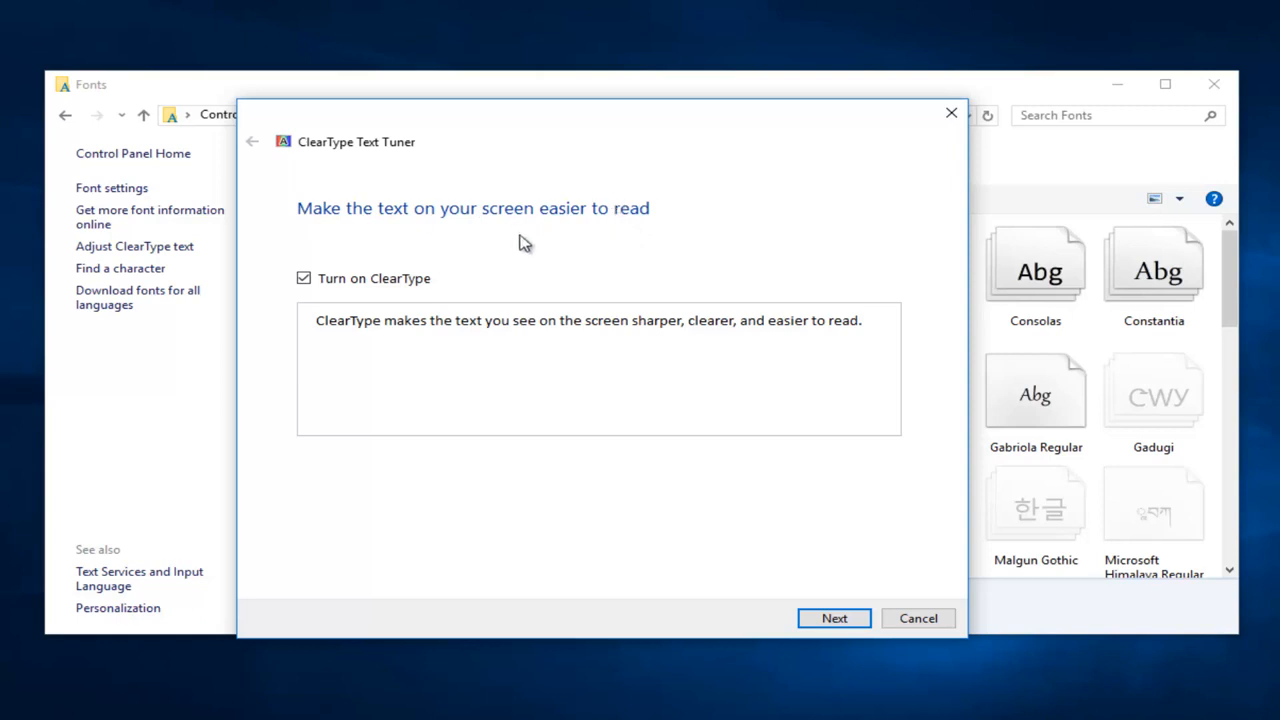
mouse_move(417, 368)
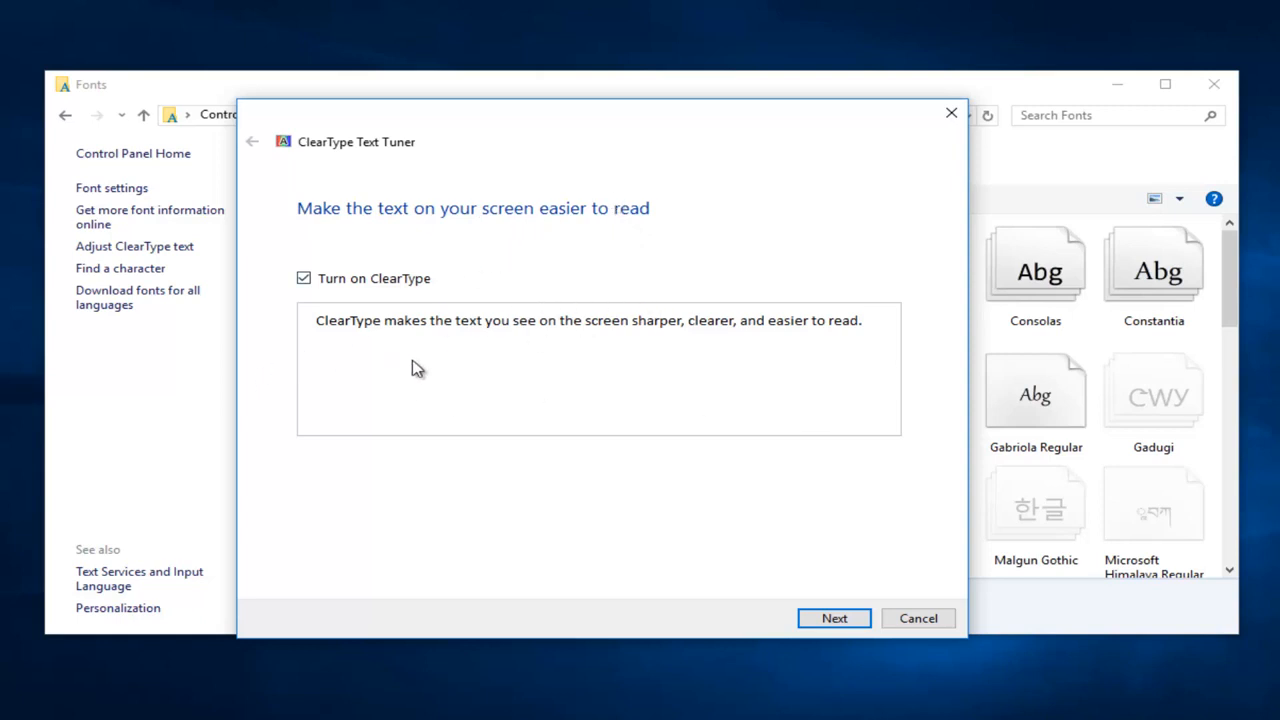
mouse_move(418, 417)
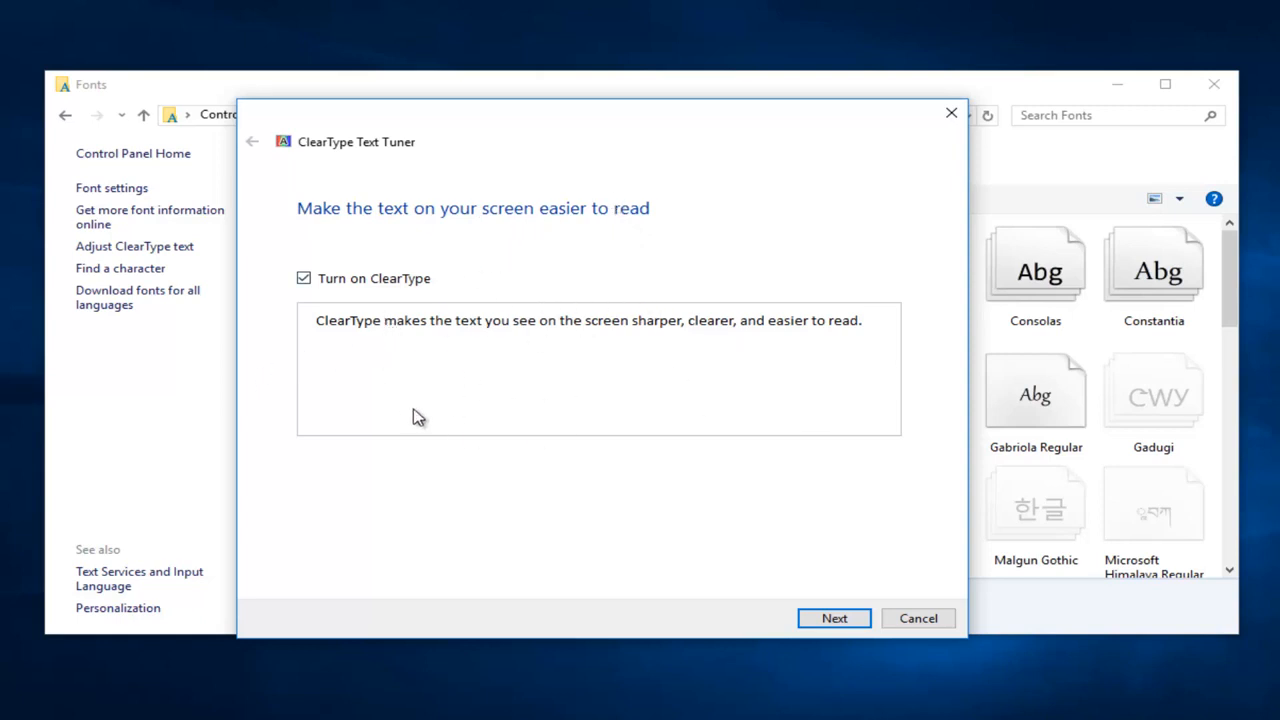
mouse_move(333, 303)
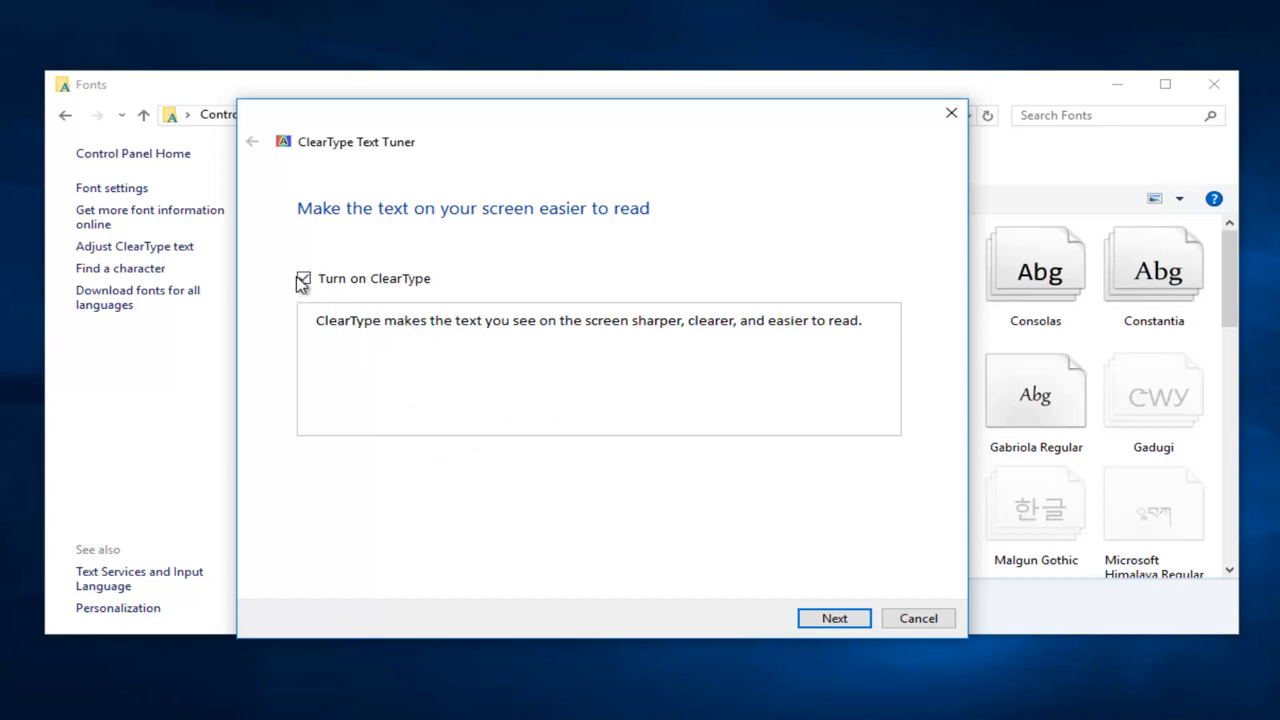
click(303, 278)
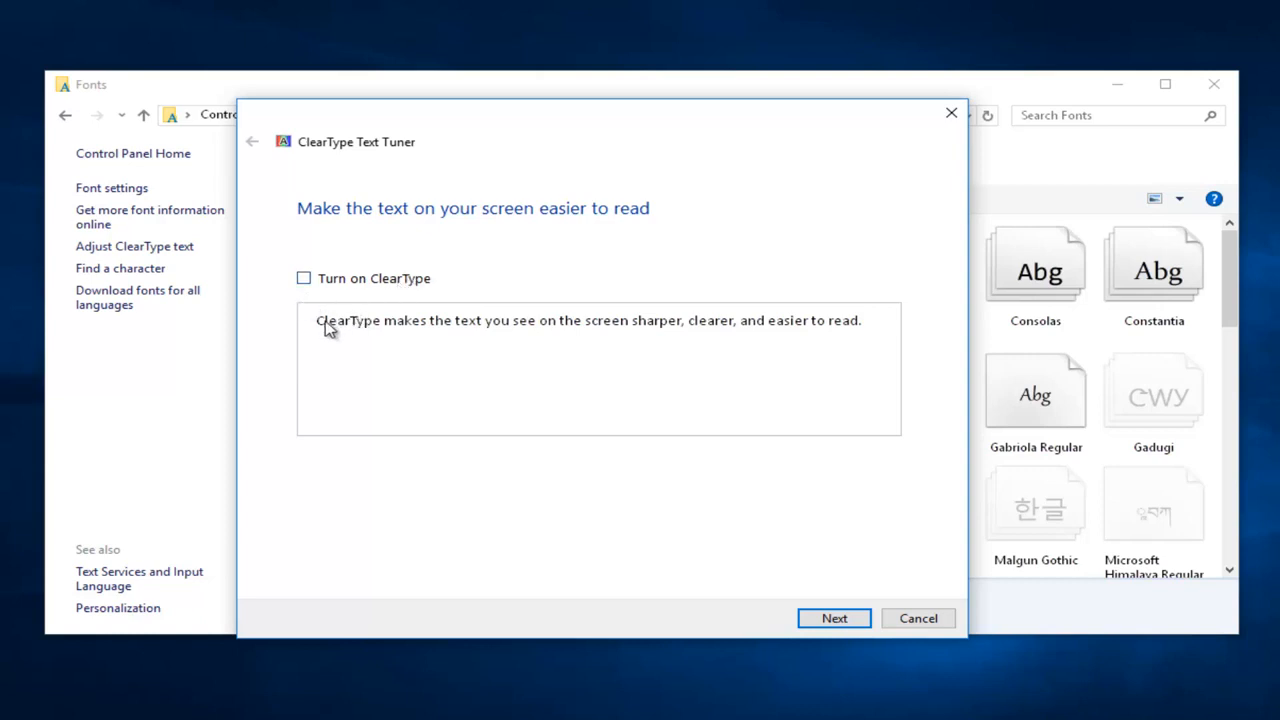
click(303, 278)
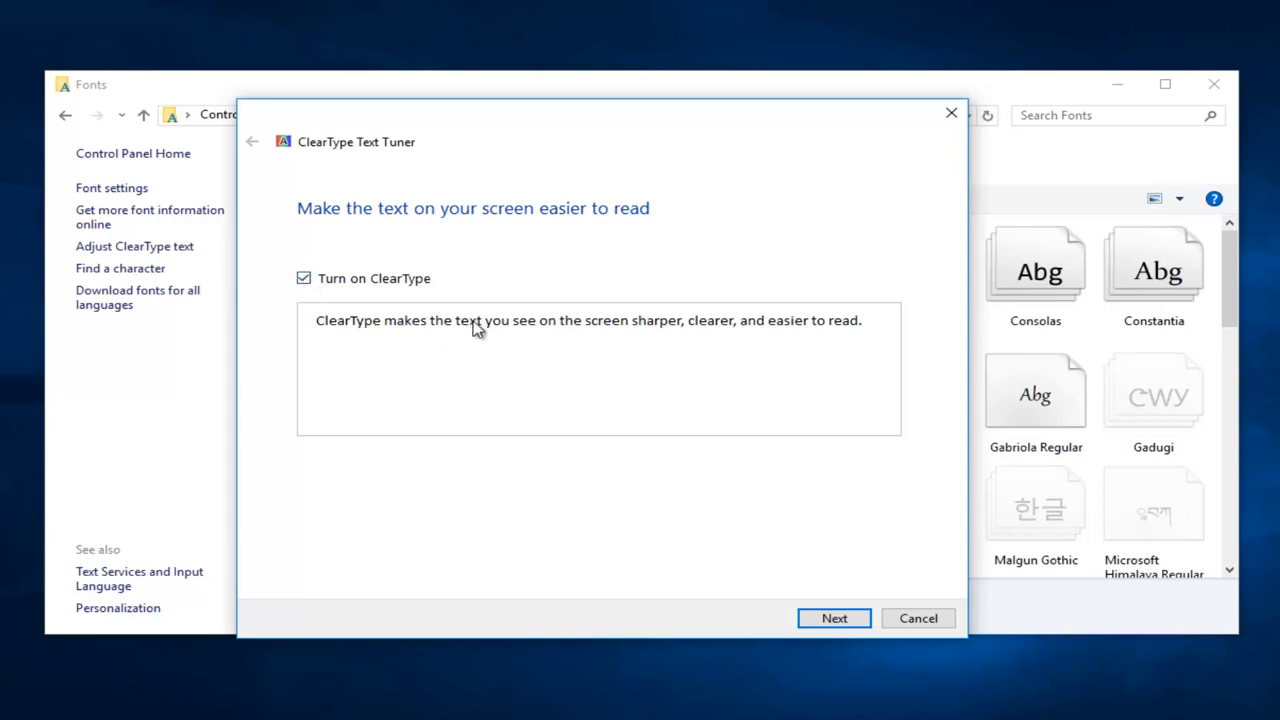
mouse_move(527, 332)
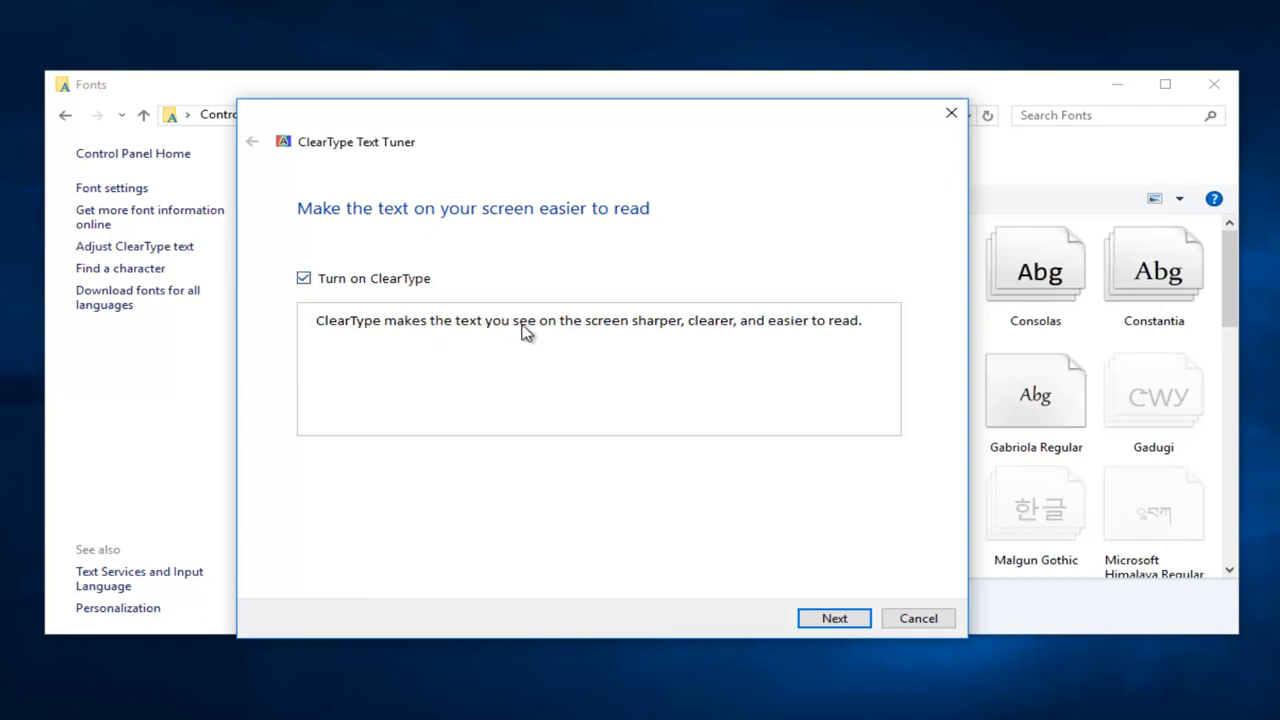
mouse_move(318, 249)
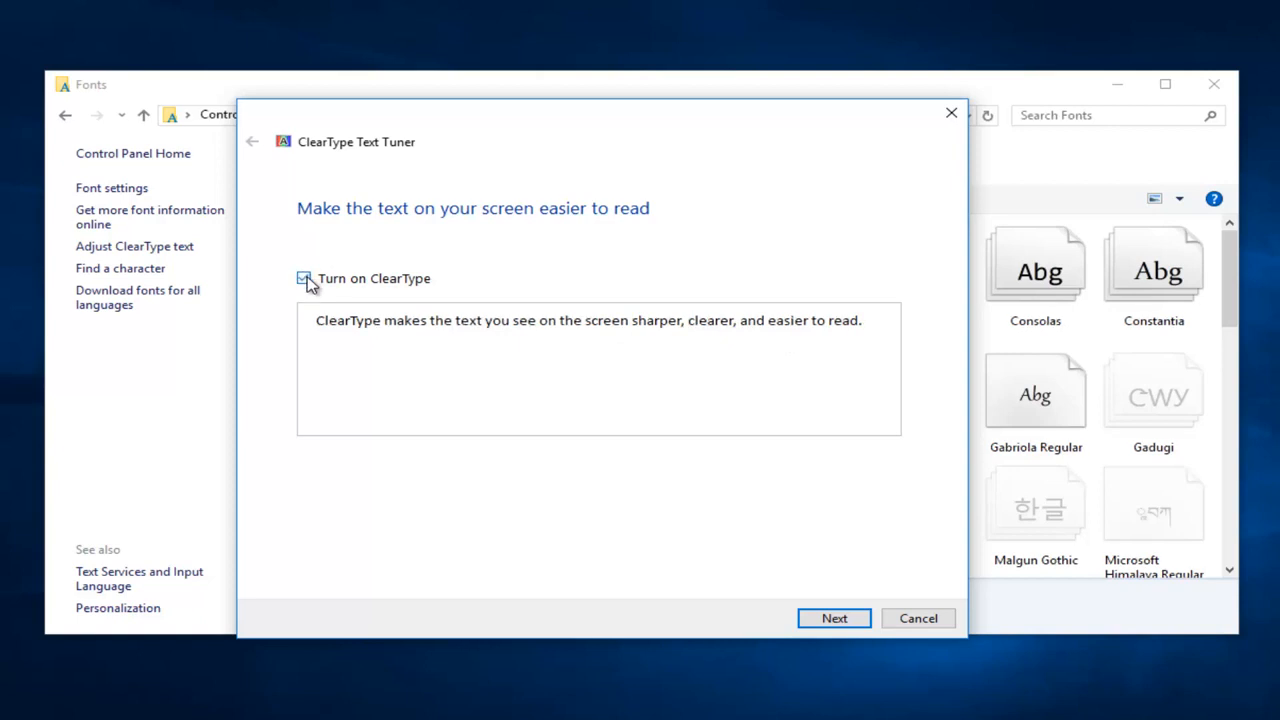
click(304, 279)
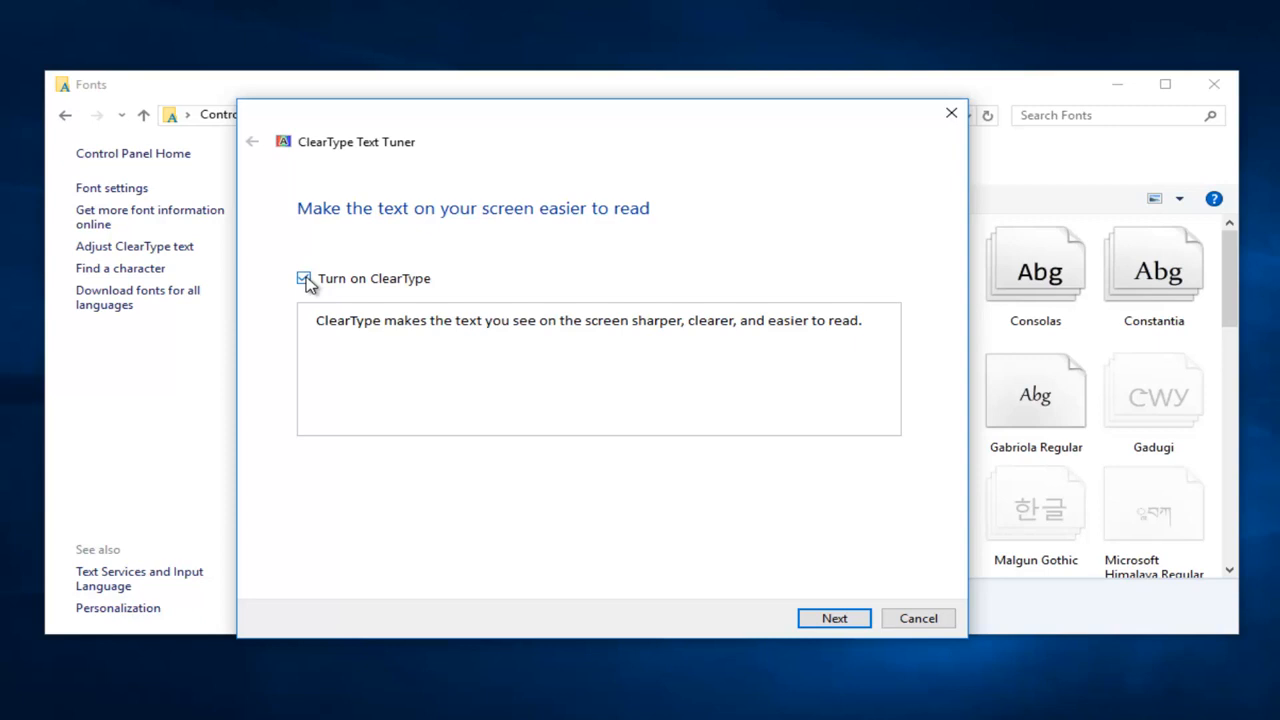
click(303, 278)
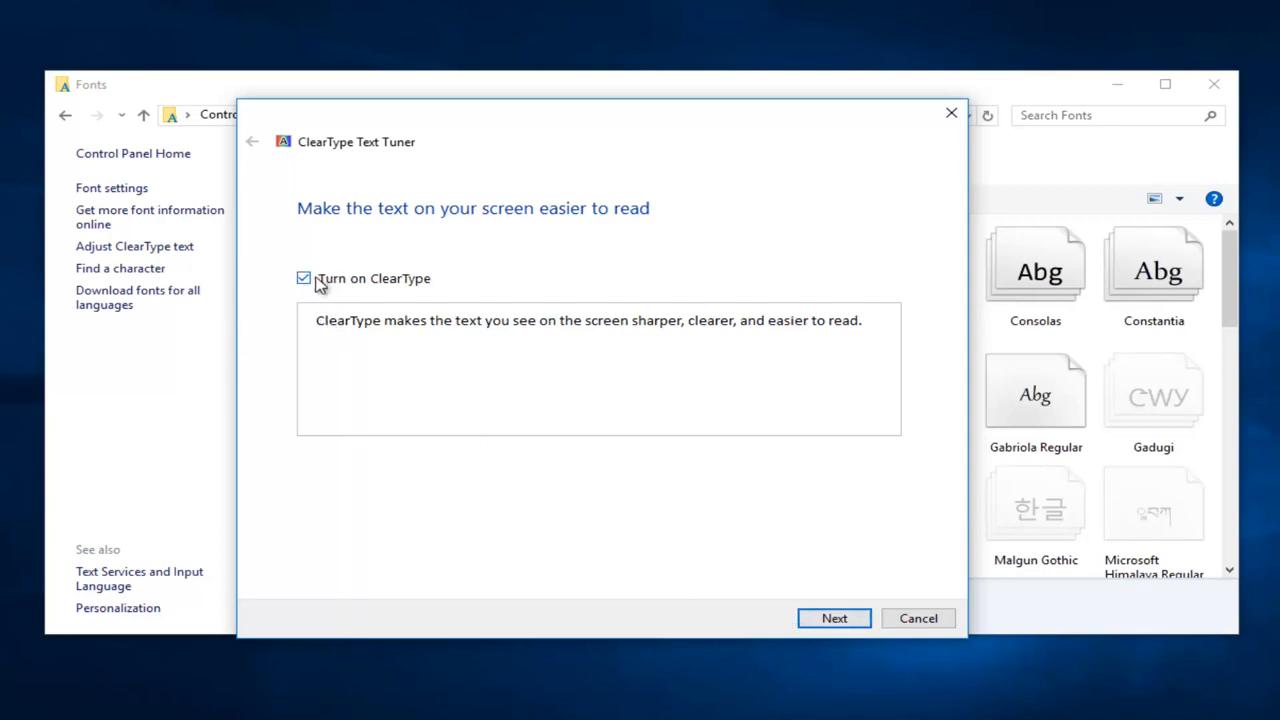
click(303, 278)
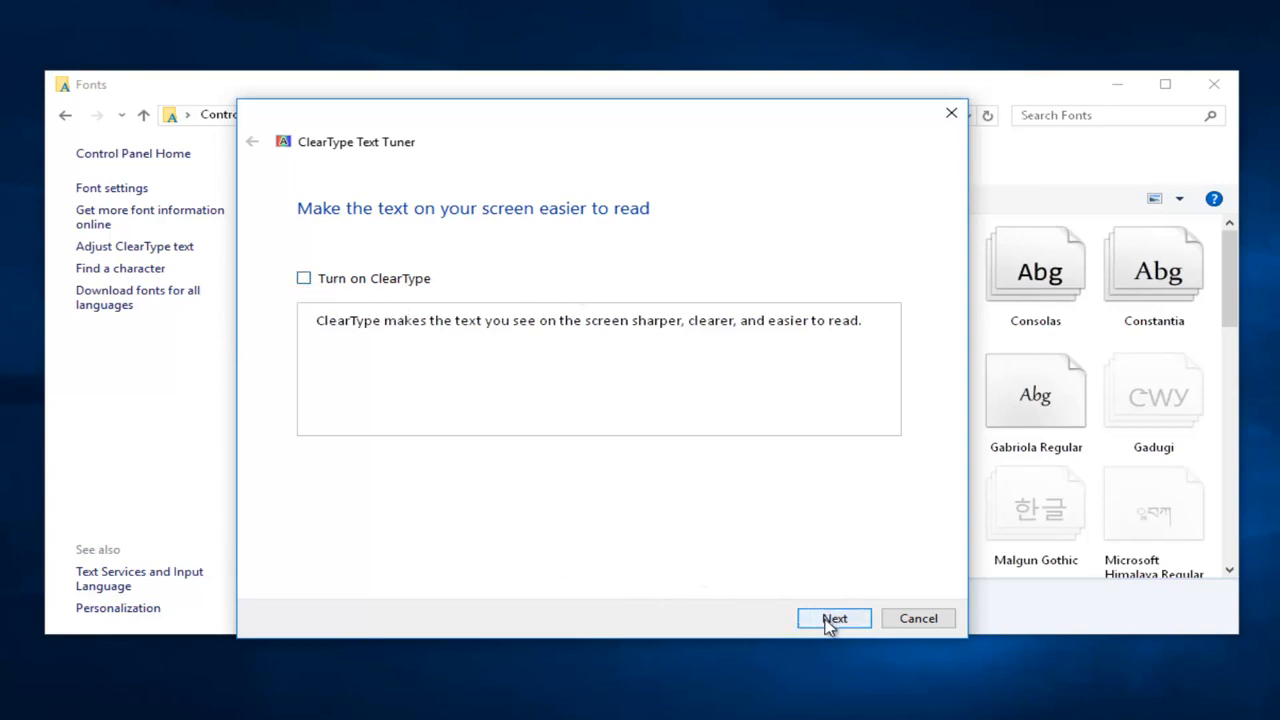
Step: Pick the clearest text sample on each ClearType page, including top-left and top-right, through 5 of 5
click(834, 618)
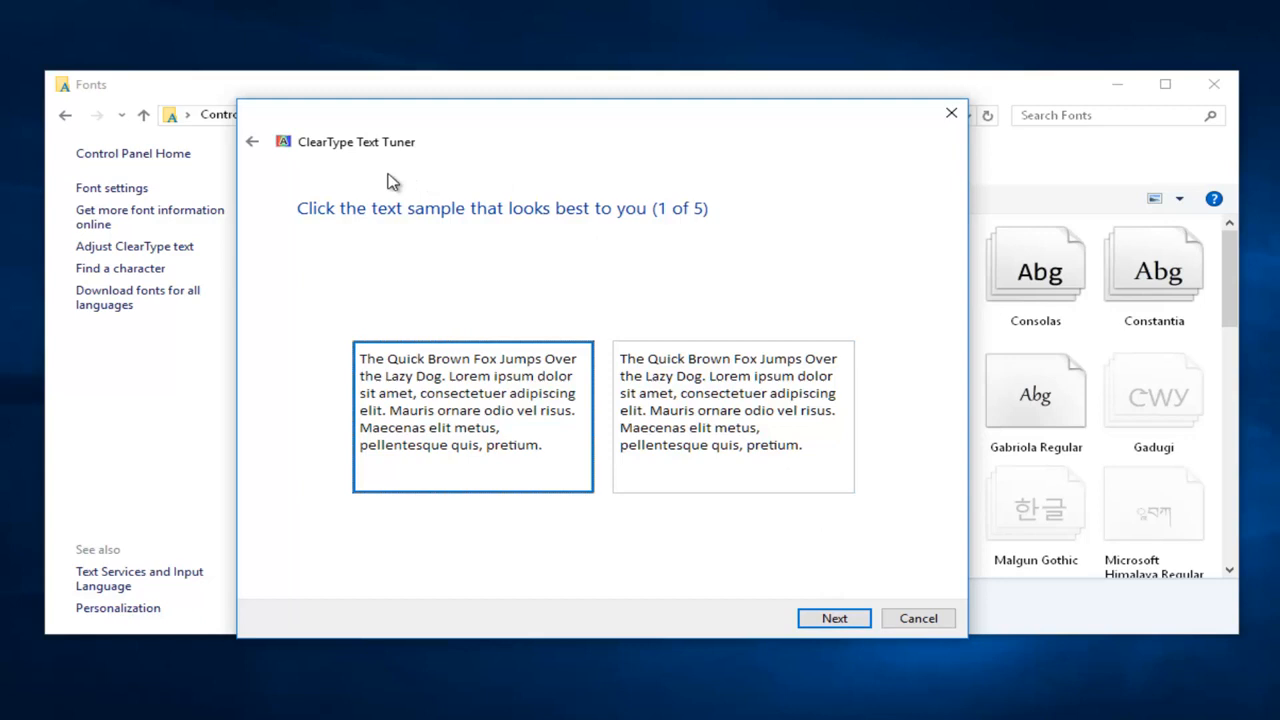
mouse_move(443, 157)
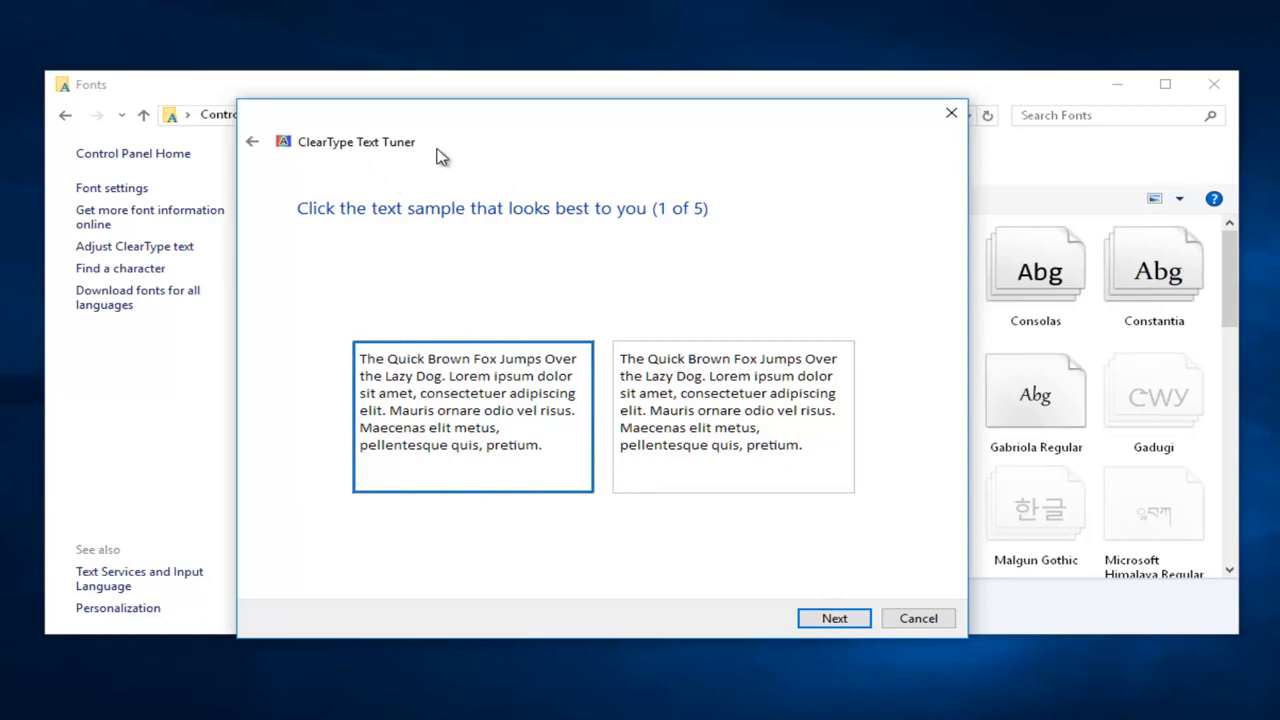
mouse_move(568, 443)
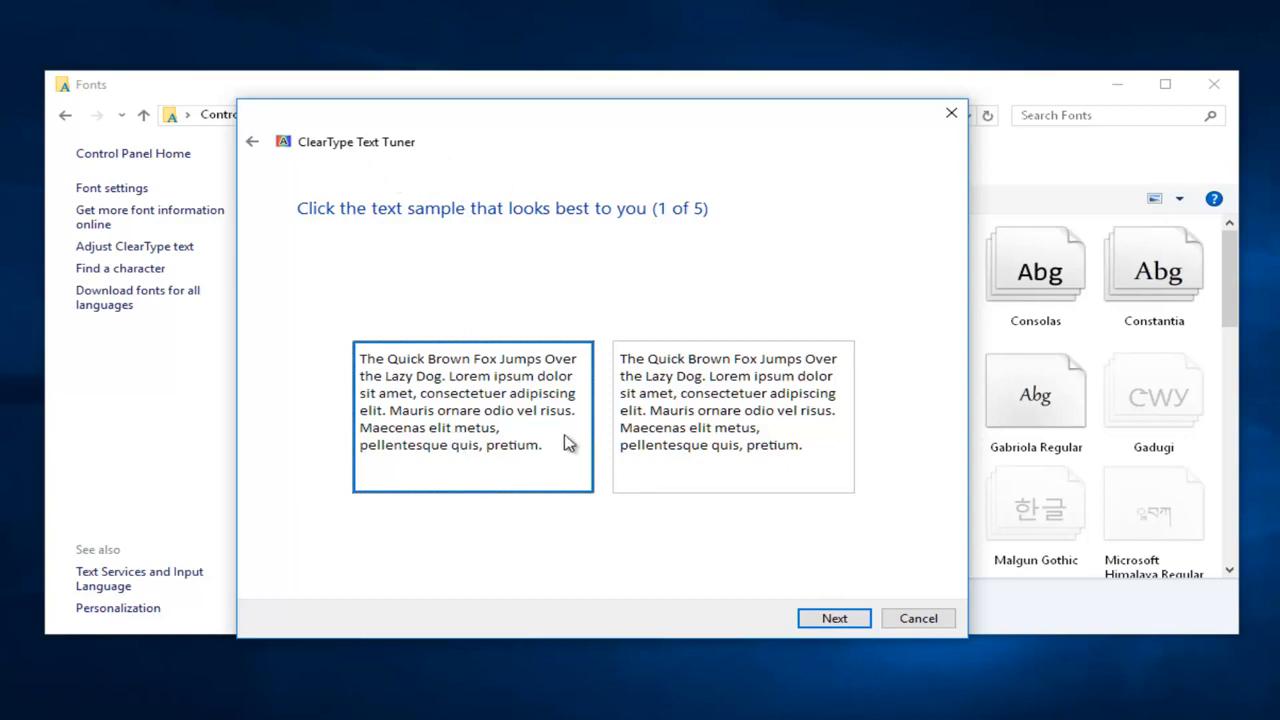
mouse_move(545, 497)
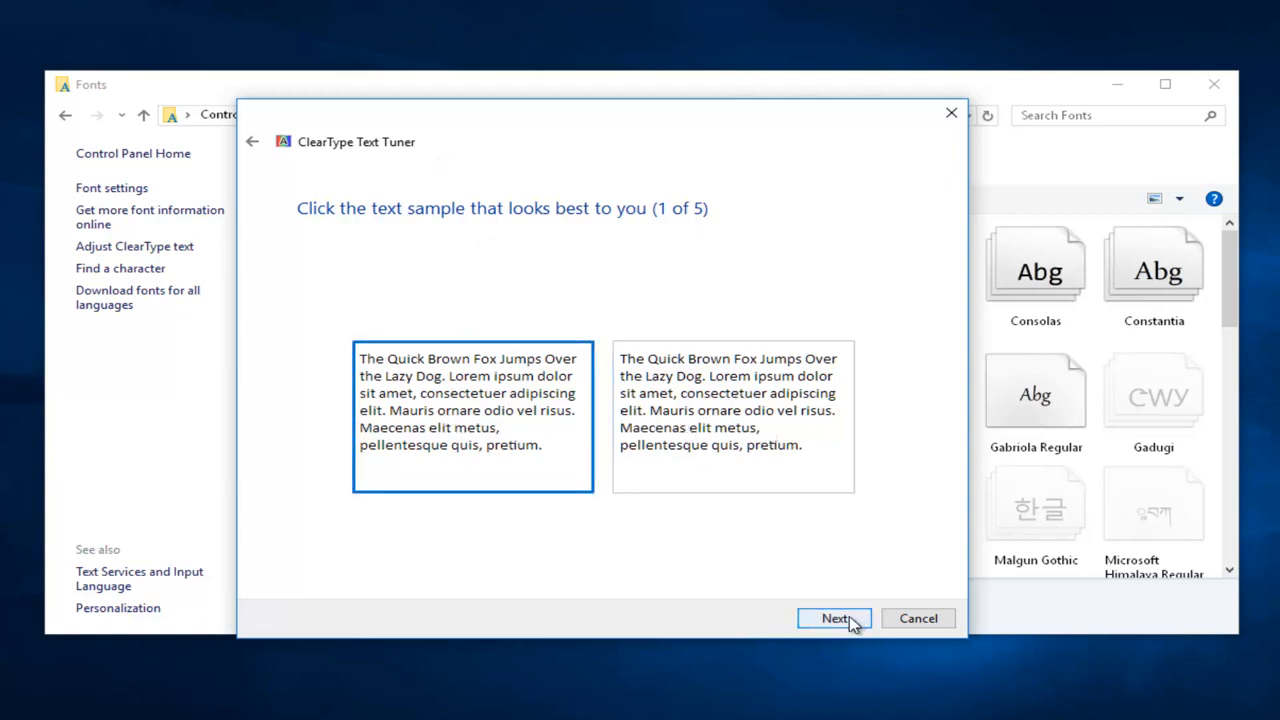
click(834, 618)
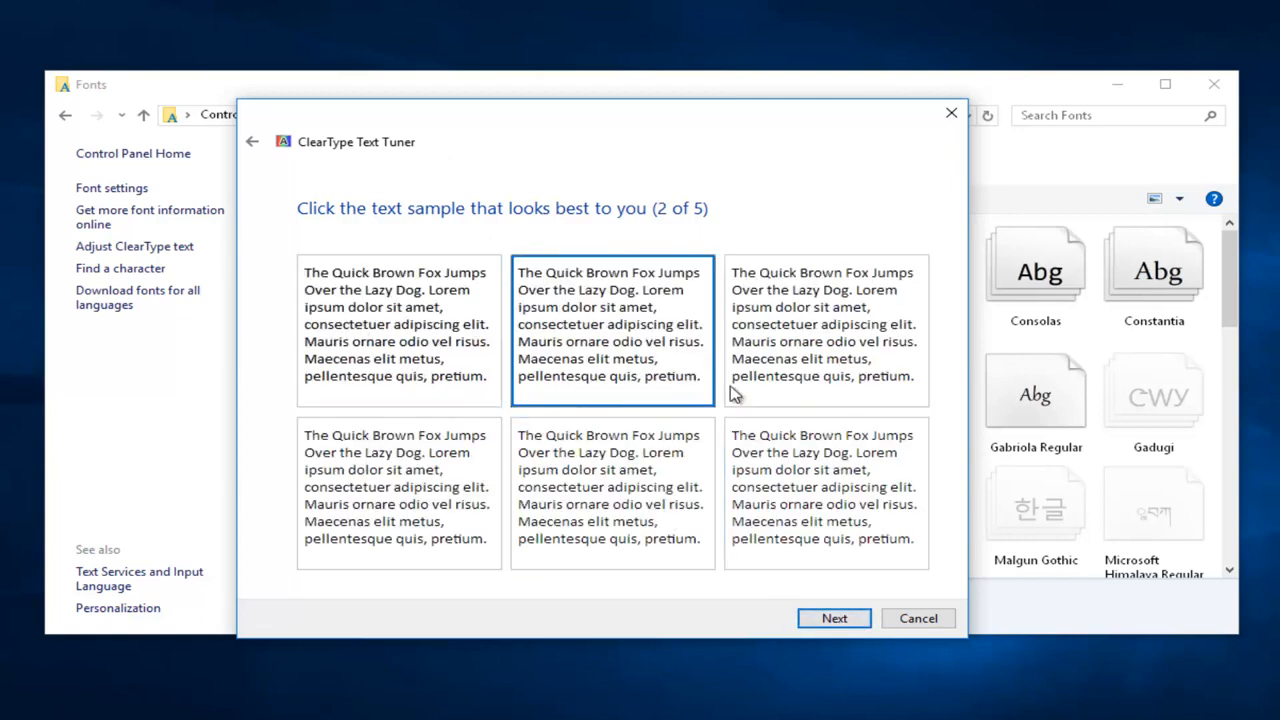
click(397, 330)
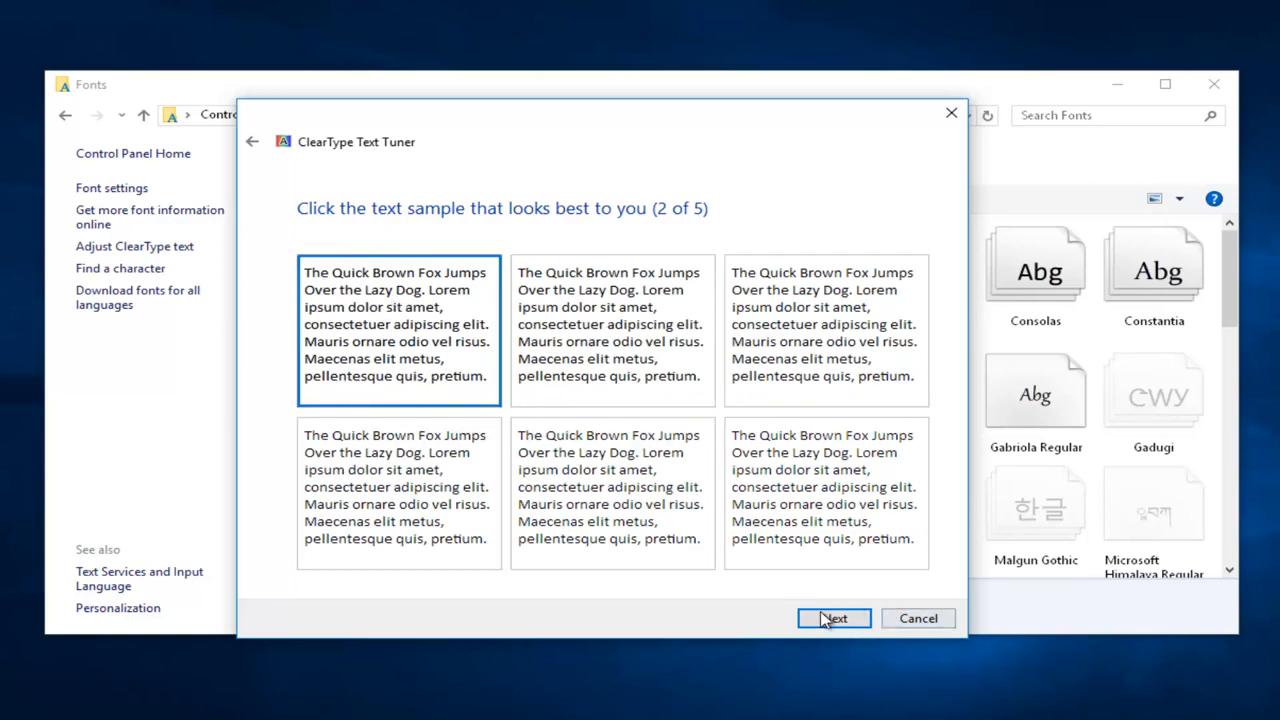
click(834, 618)
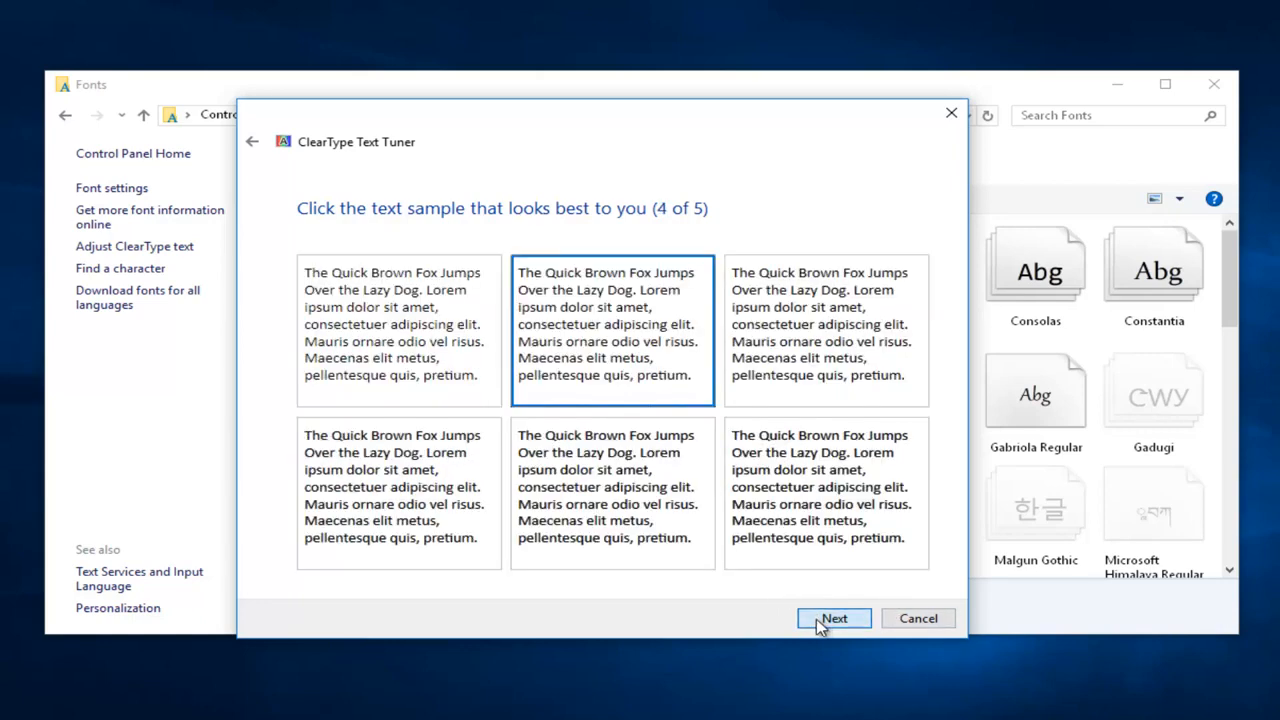
click(834, 618)
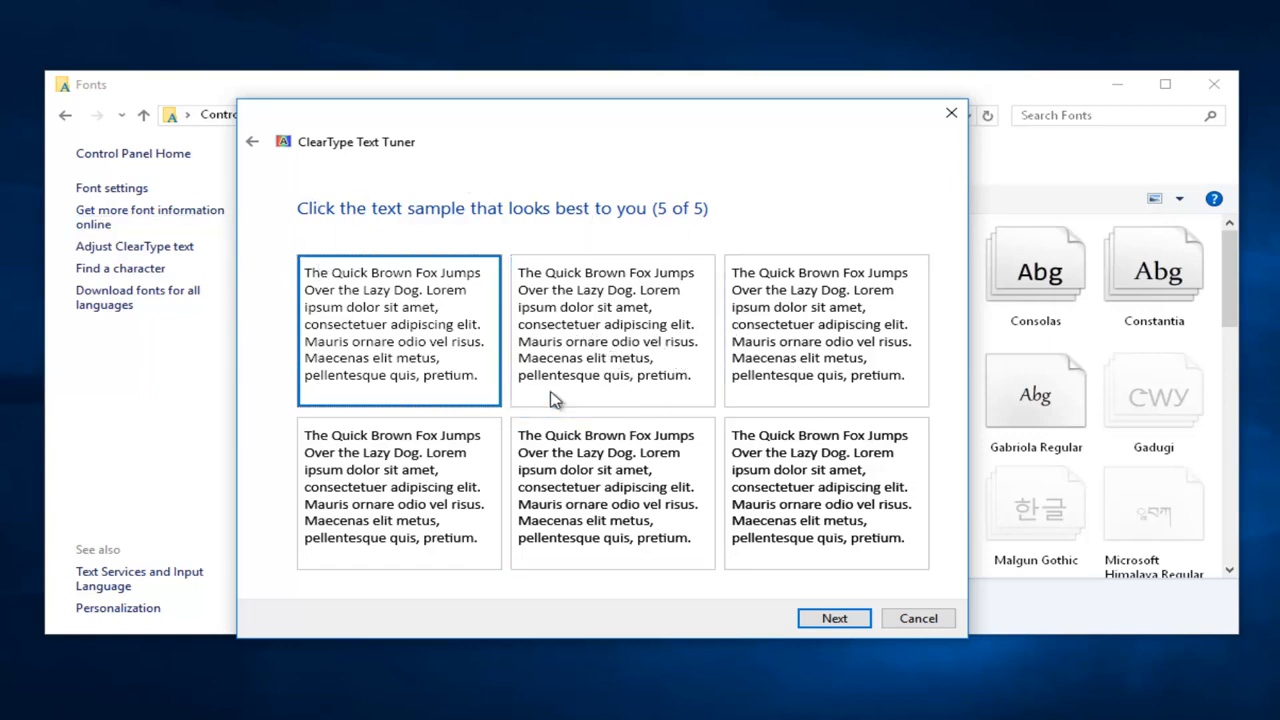
click(826, 323)
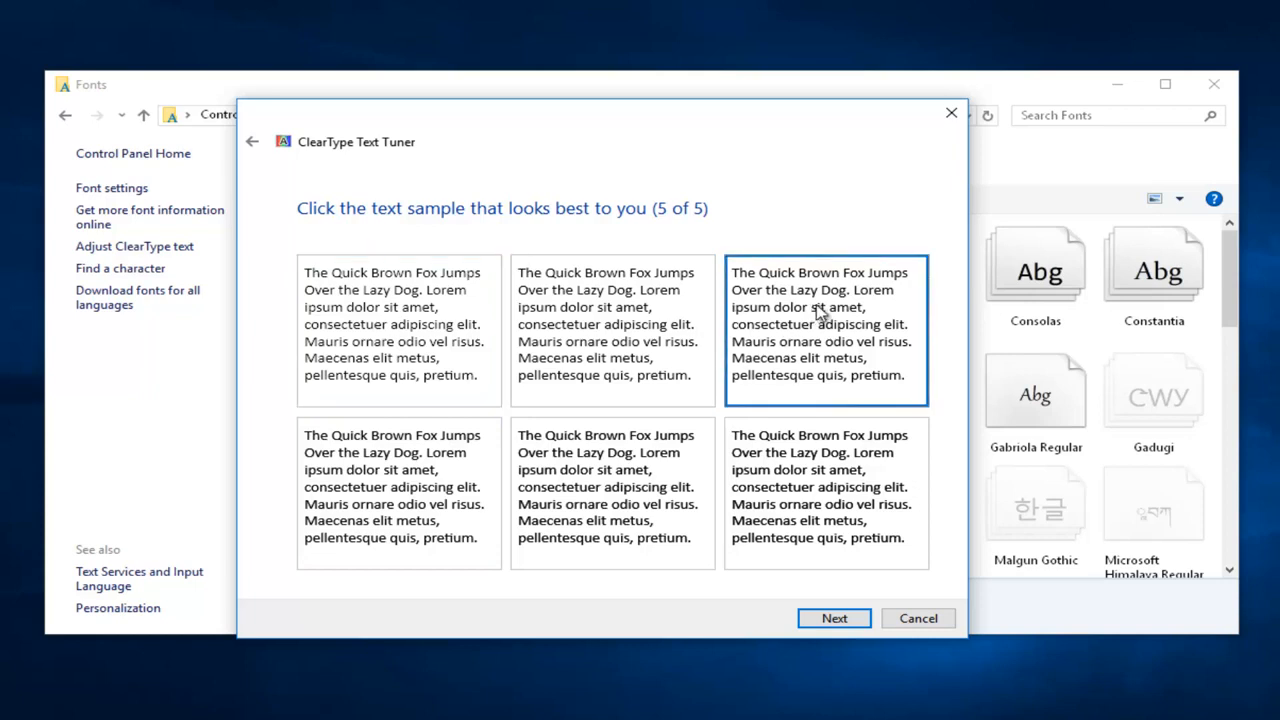
mouse_move(815, 320)
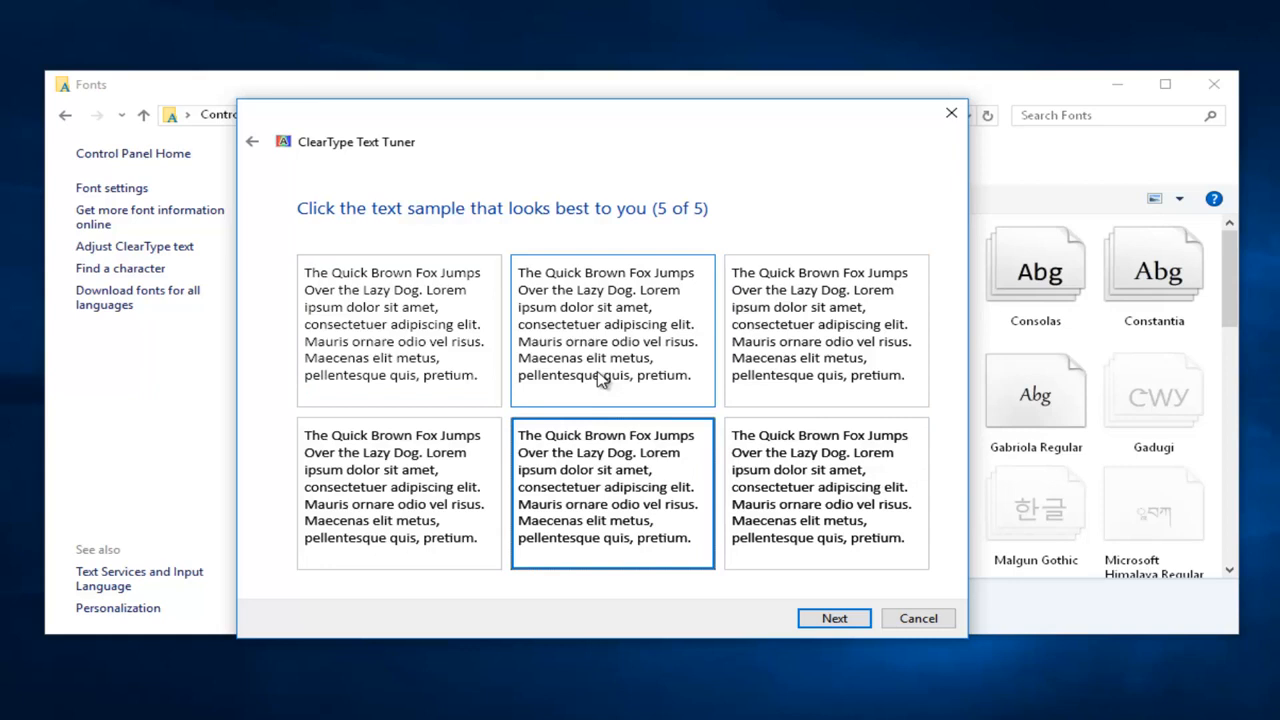
click(825, 490)
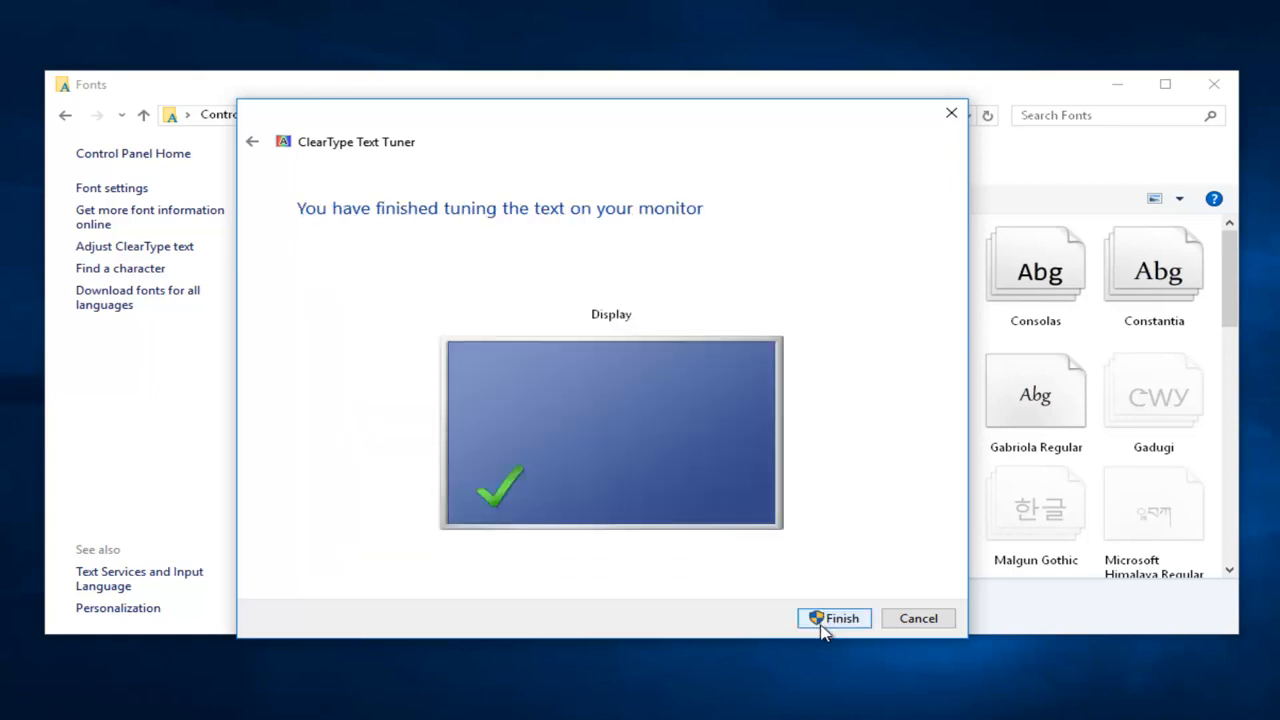
mouse_move(445, 220)
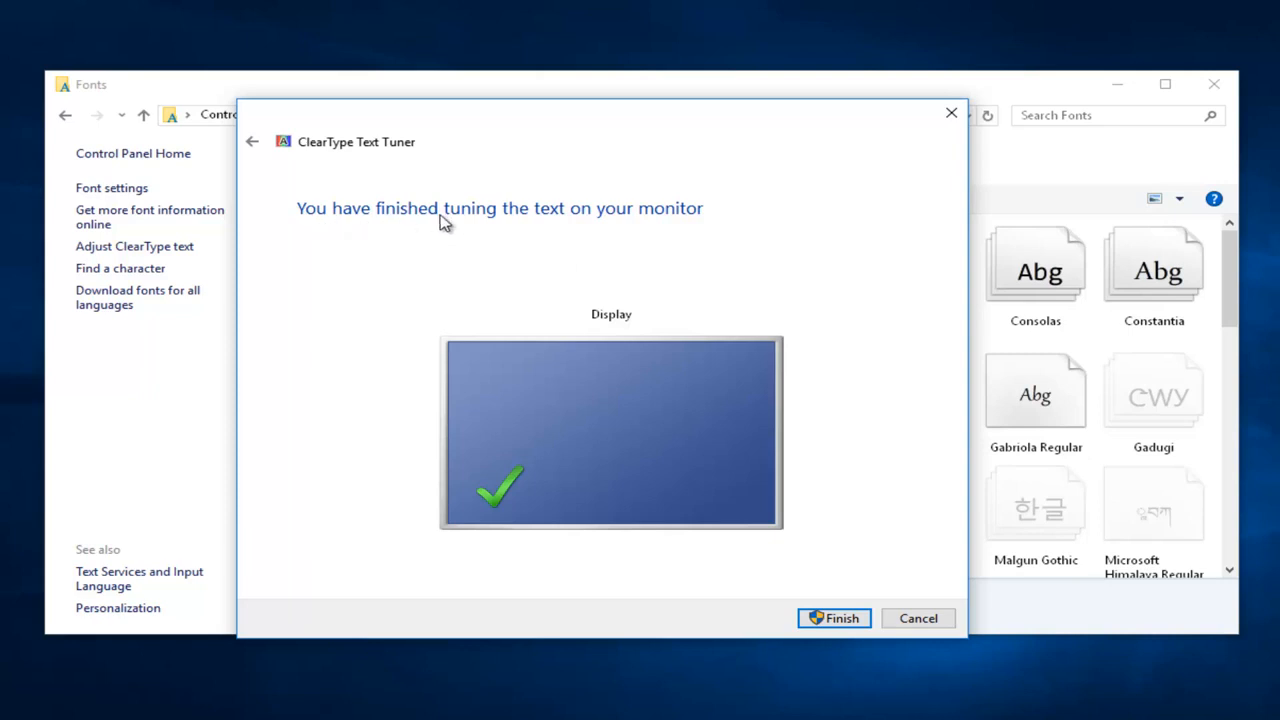
mouse_move(706, 245)
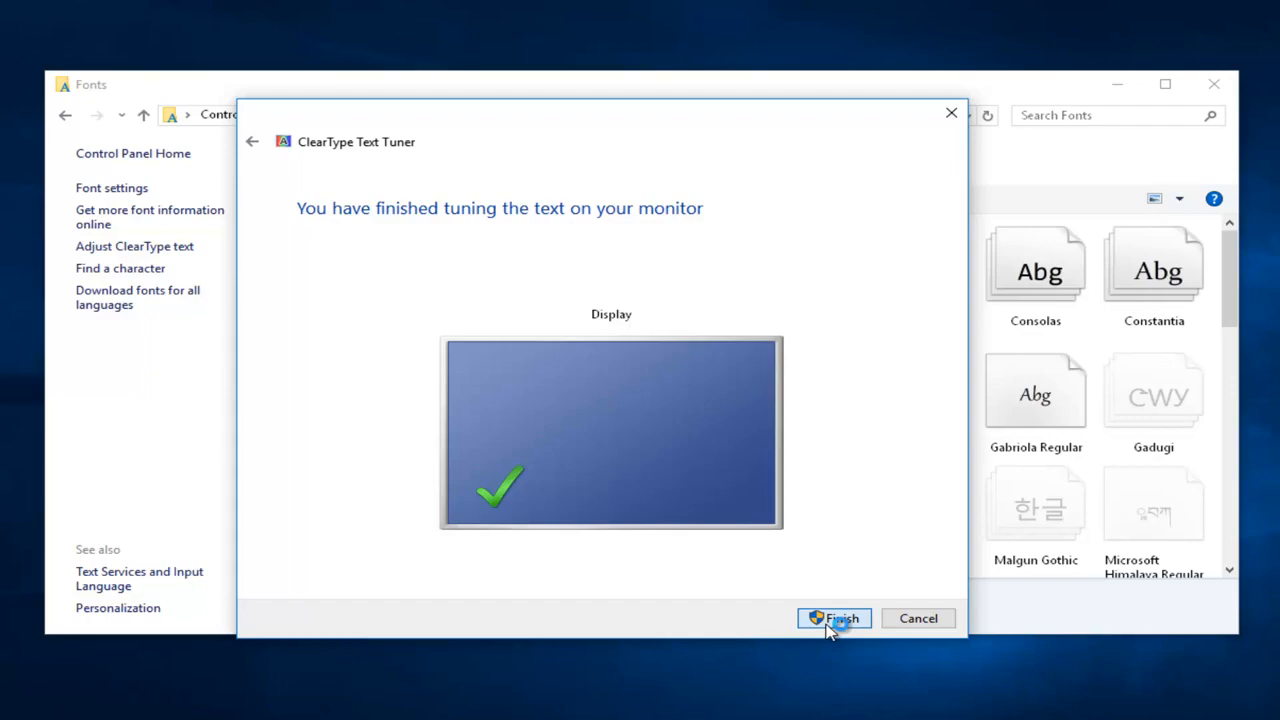
Step: Finish the ClearType Text Tuner and close the Fonts window
click(834, 618)
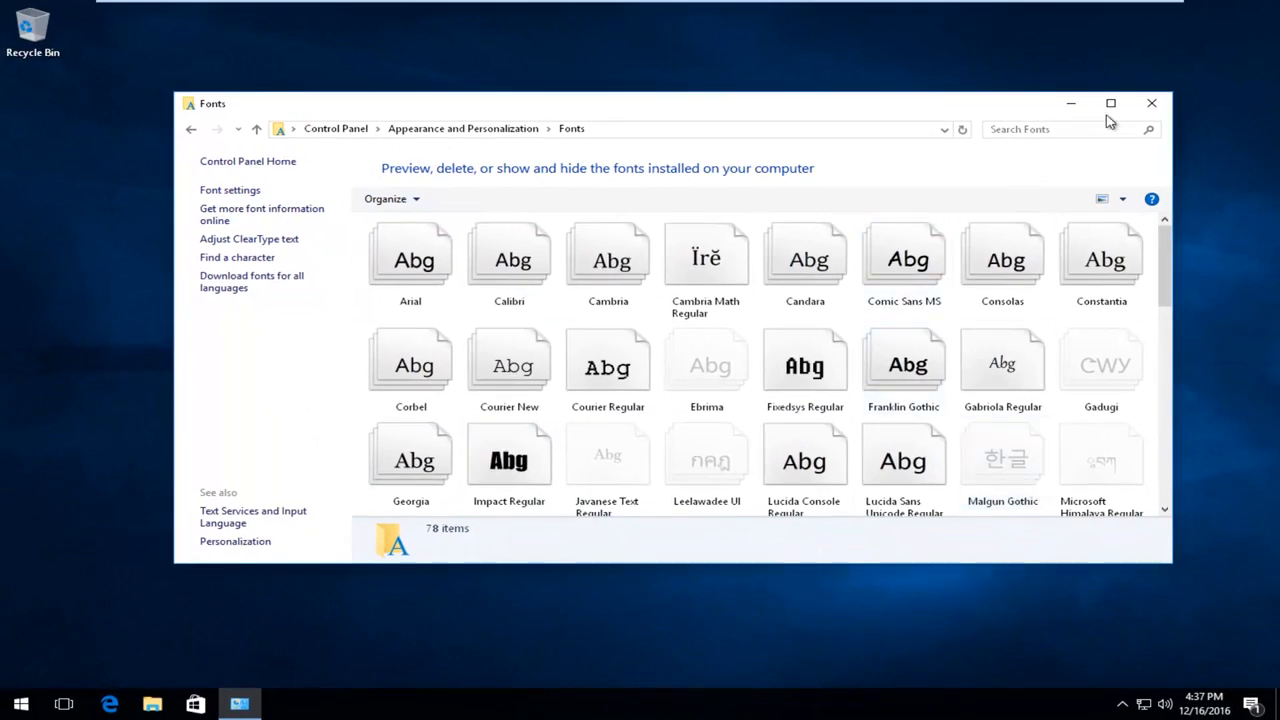
click(1150, 103)
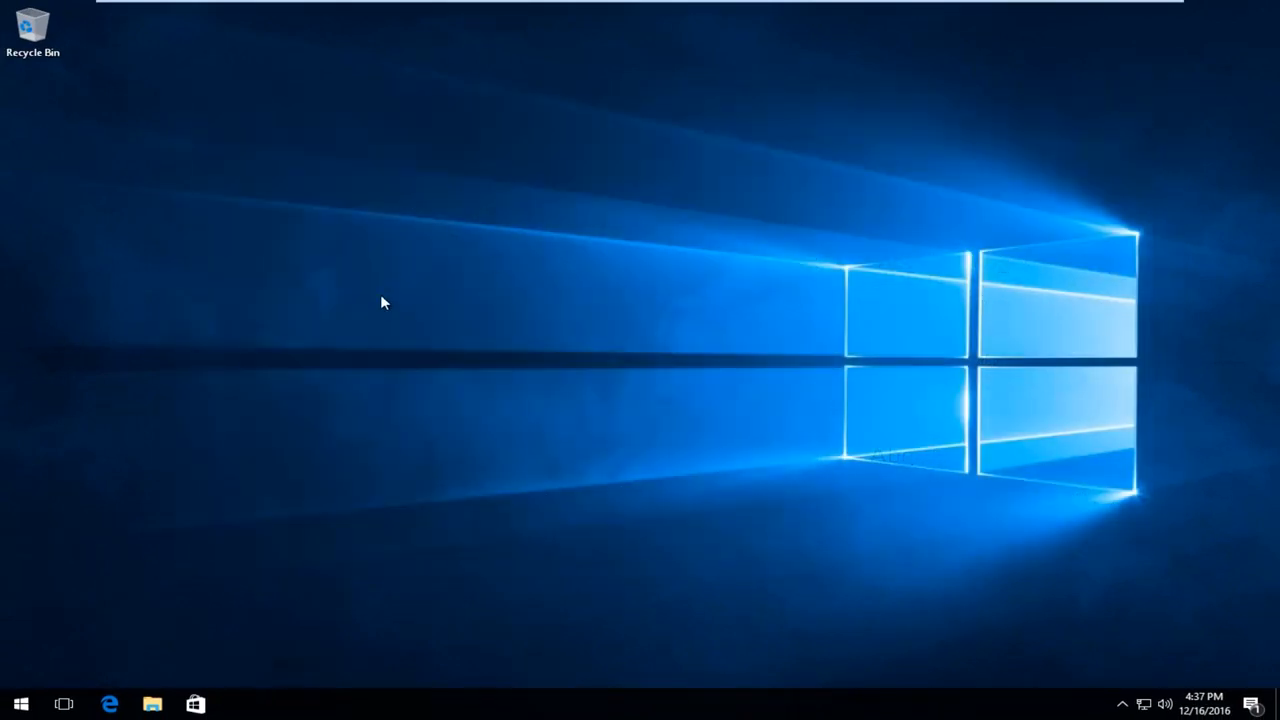